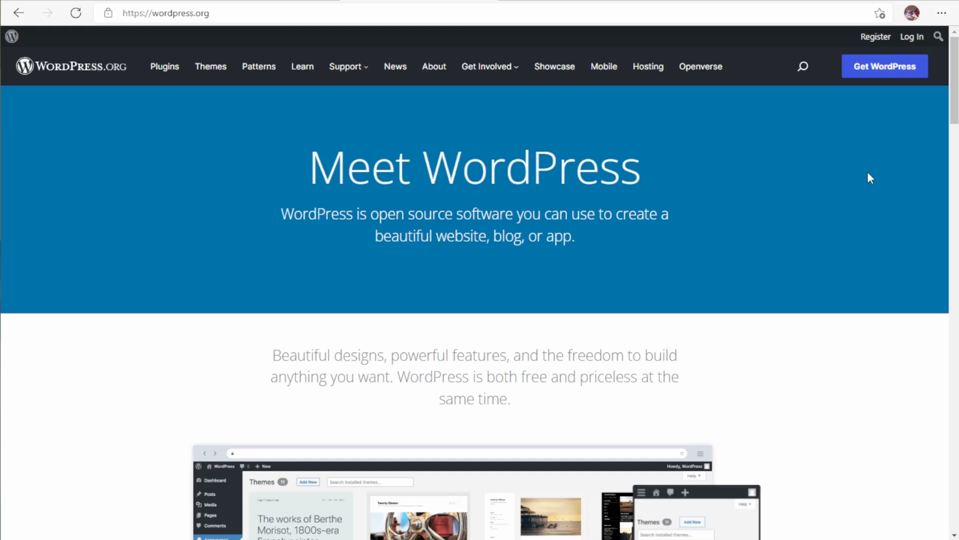
{"action": "mouse_move", "coordinate": [827, 2]}
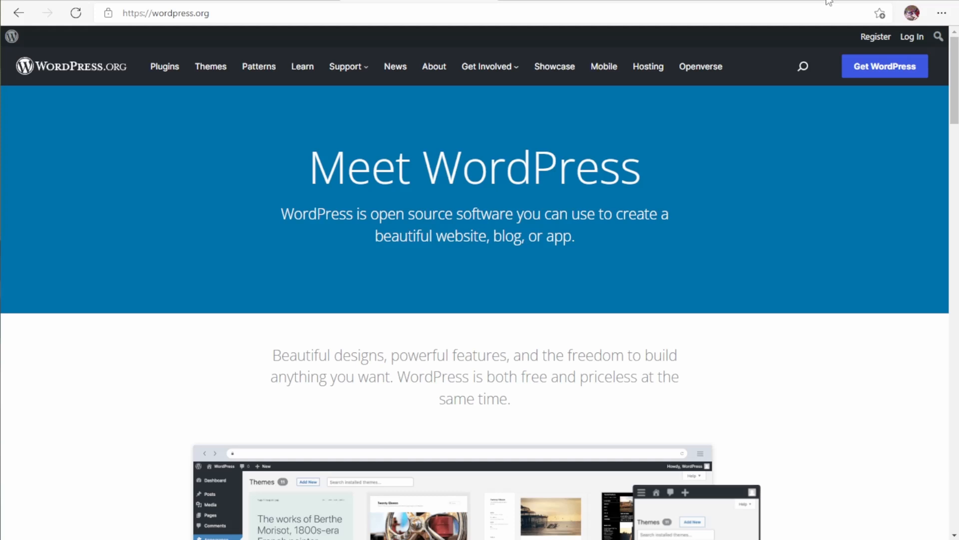
{"action": "mouse_move", "coordinate": [827, 3]}
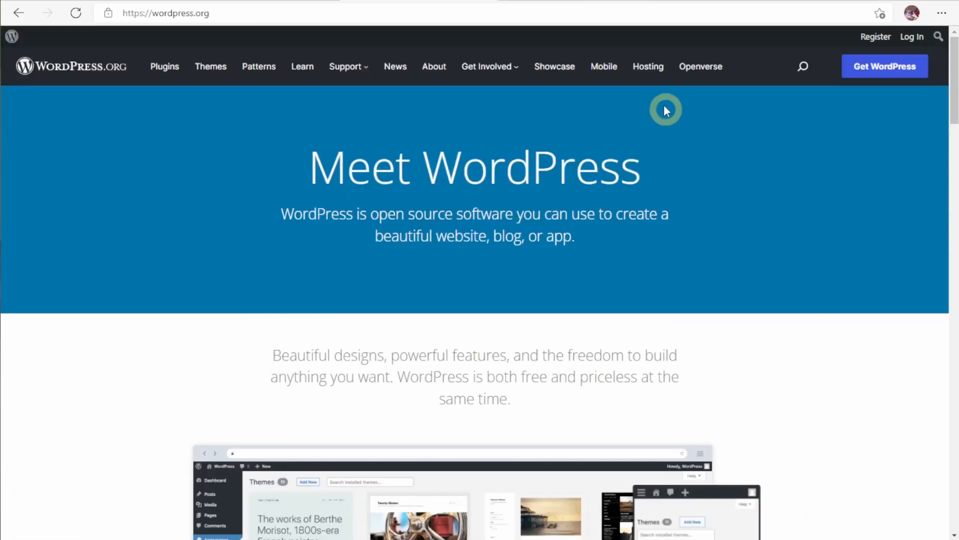
Step: Log into the Millionaire Moxie site's WordPress admin from the Bluehost home page
{"action": "left_click", "coordinate": [647, 66]}
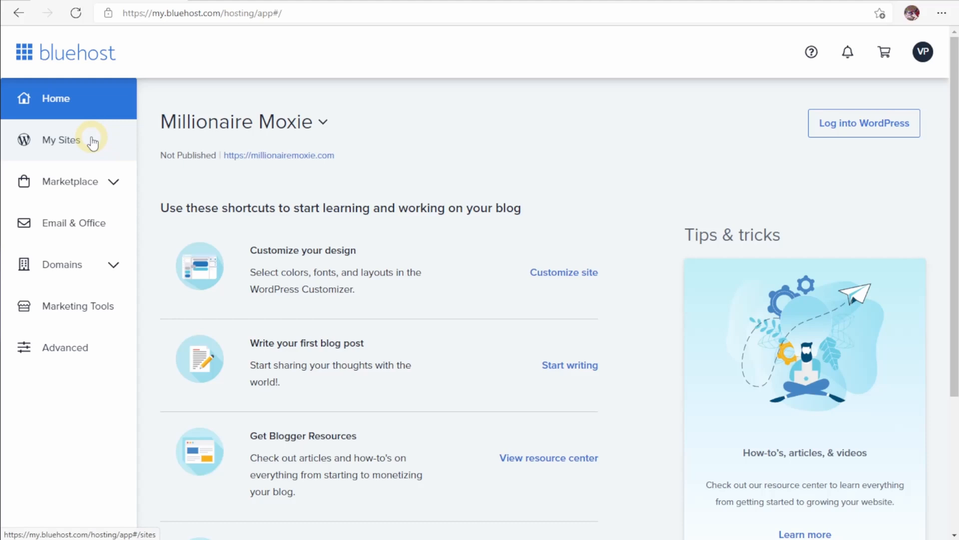
{"action": "mouse_move", "coordinate": [814, 171]}
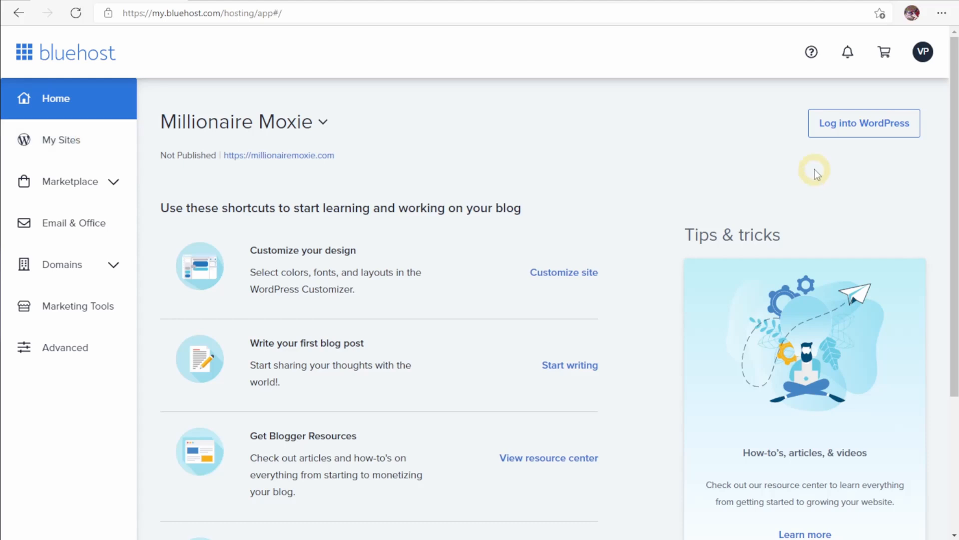
{"action": "left_click", "coordinate": [863, 123]}
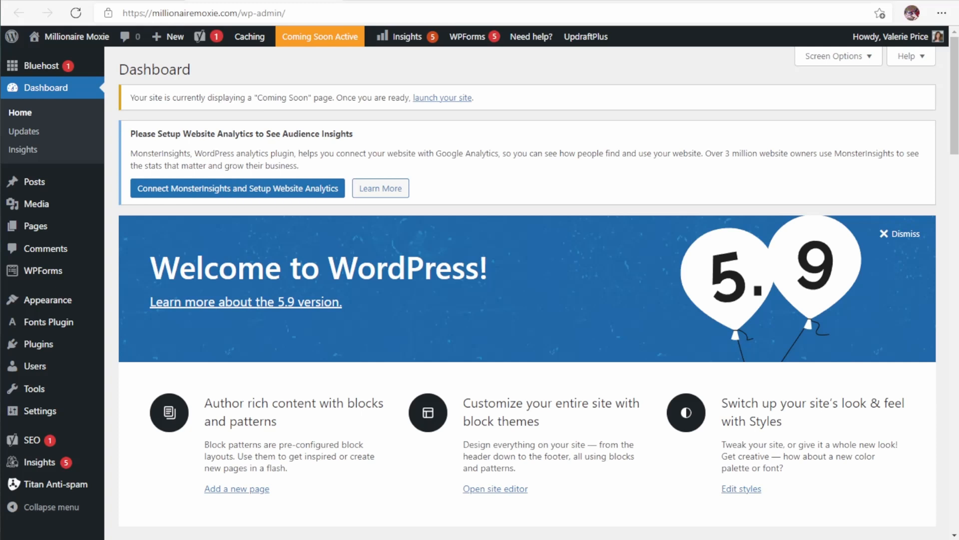
{"action": "mouse_move", "coordinate": [47, 299]}
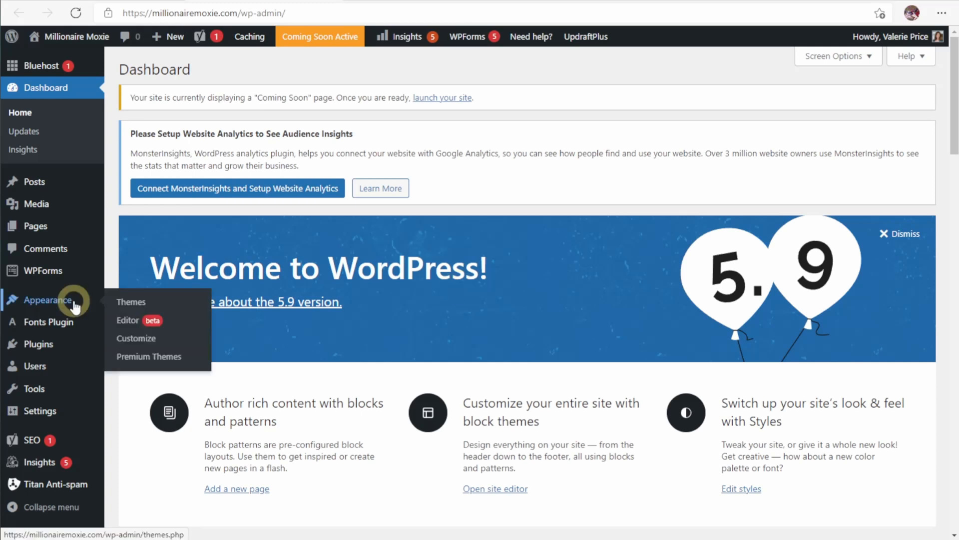
Step: Go to the site's Appearance options from the dashboard sidebar
{"action": "left_click", "coordinate": [130, 302]}
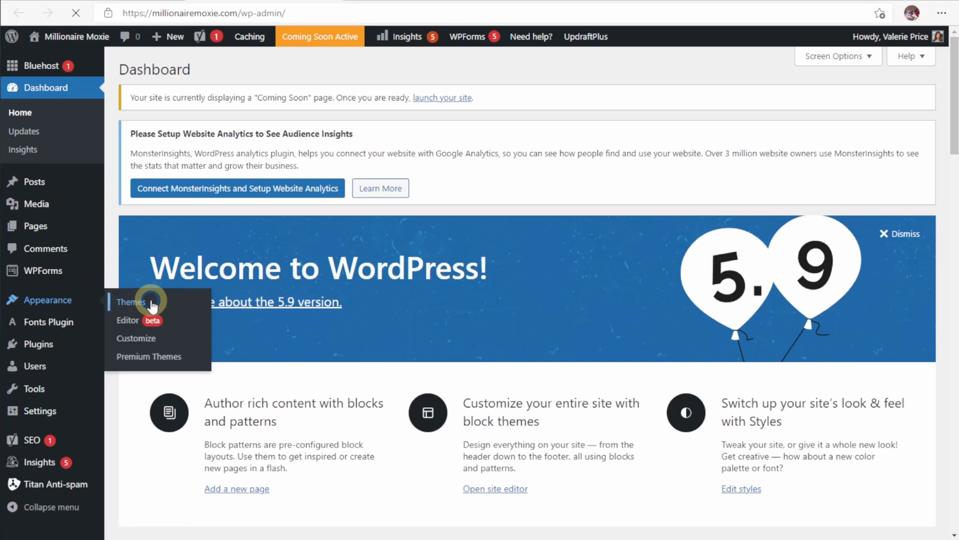
Step: Filter themes by Full Site Editing and view the Alara theme's details
{"action": "left_click", "coordinate": [130, 302]}
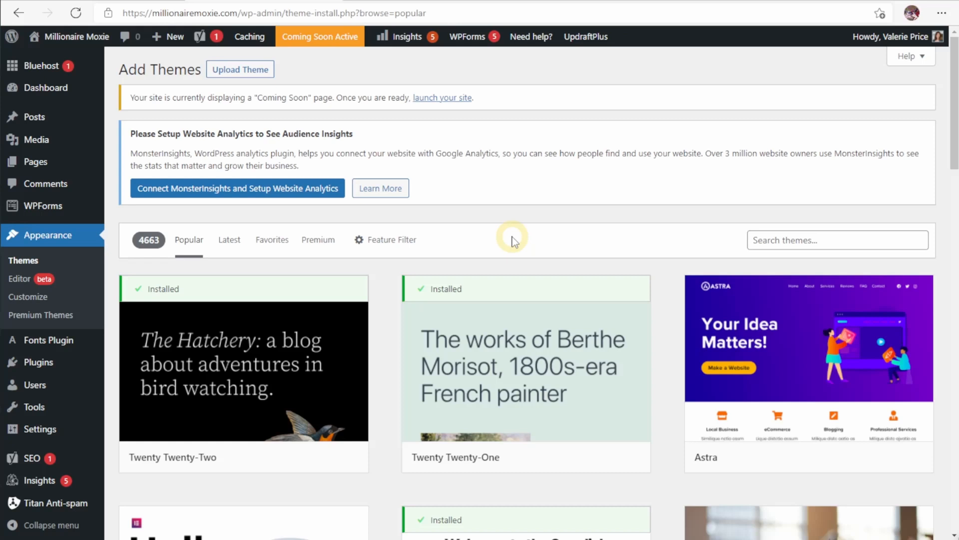
{"action": "left_click", "coordinate": [386, 239]}
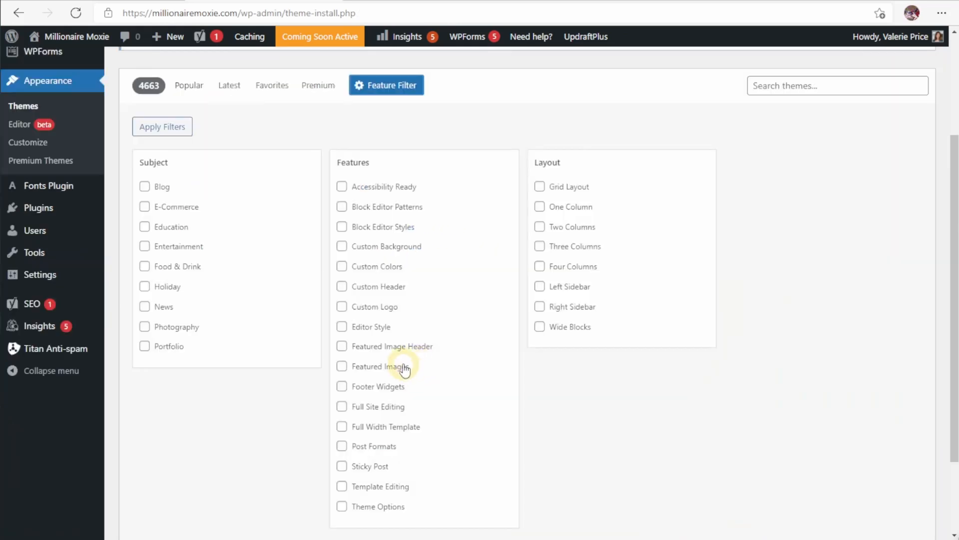
{"action": "mouse_move", "coordinate": [384, 413]}
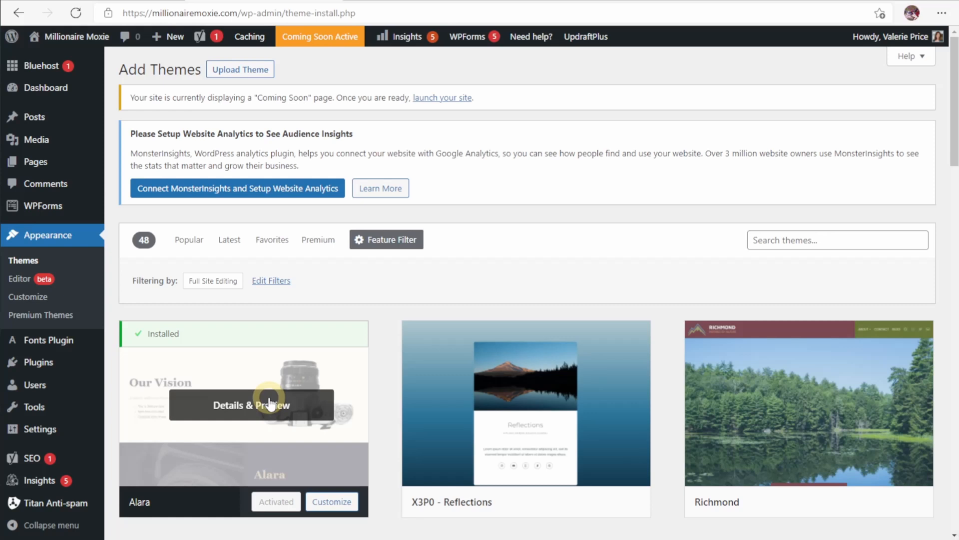
{"action": "left_click", "coordinate": [189, 239]}
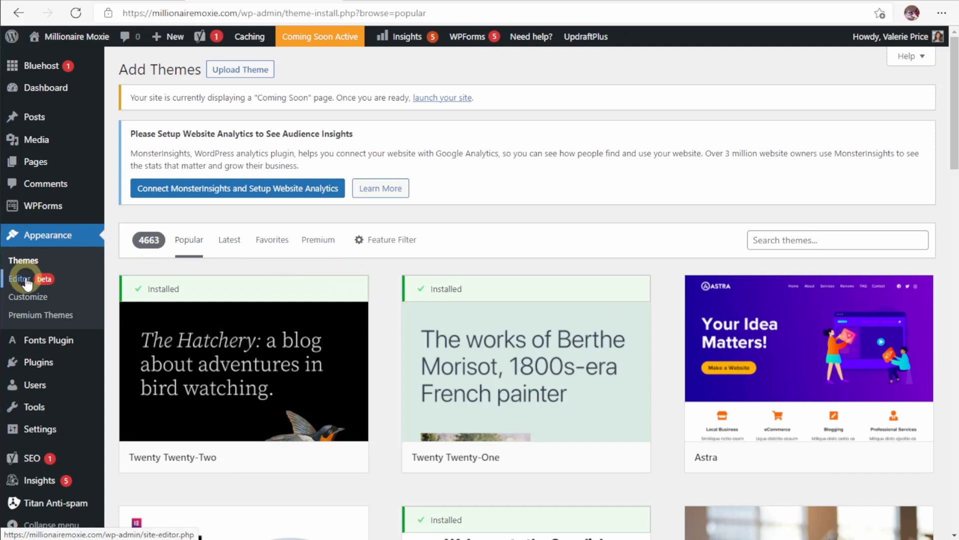
Step: In the site editor, set the Page template header's Navigation block to the 'Navigation' menu
{"action": "left_click", "coordinate": [18, 278]}
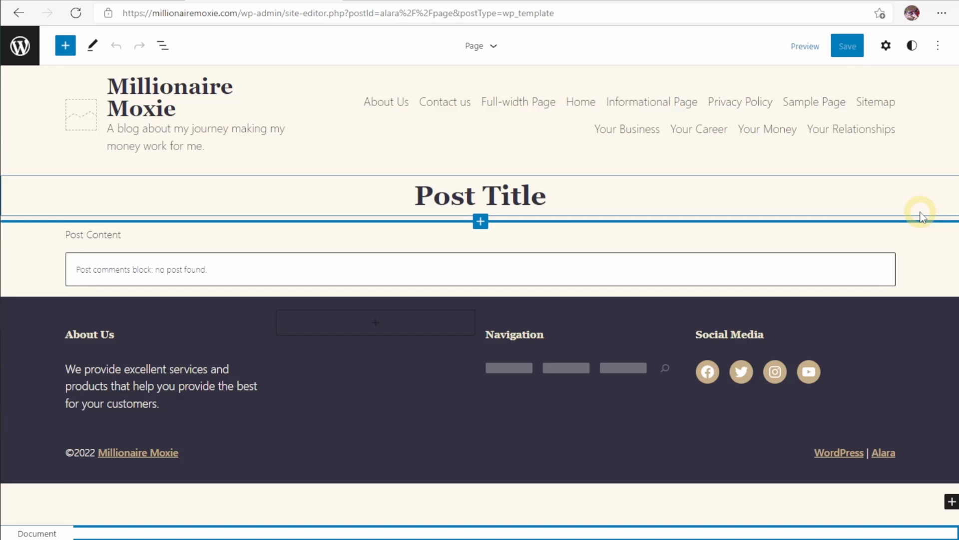
{"action": "left_click", "coordinate": [666, 107]}
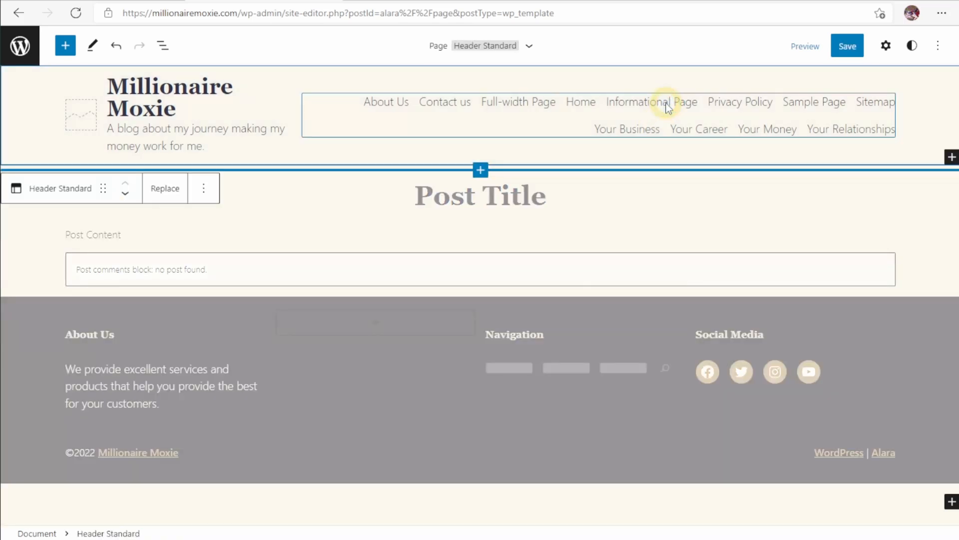
{"action": "left_click", "coordinate": [652, 102]}
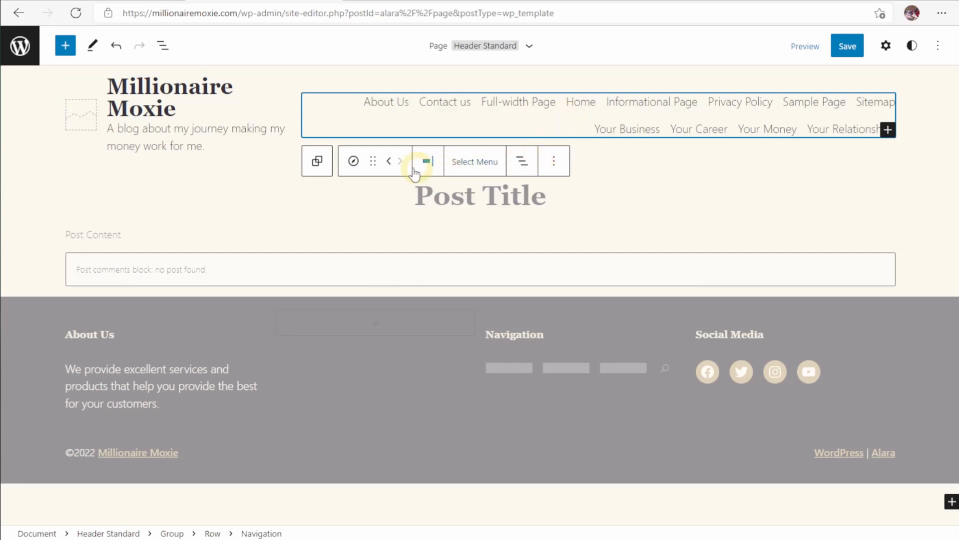
{"action": "mouse_move", "coordinate": [372, 162]}
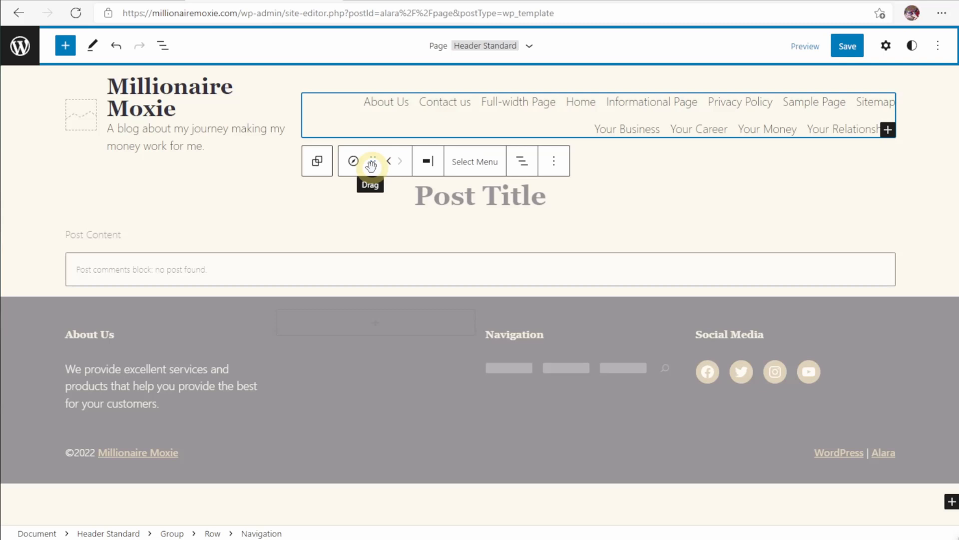
{"action": "mouse_move", "coordinate": [473, 161]}
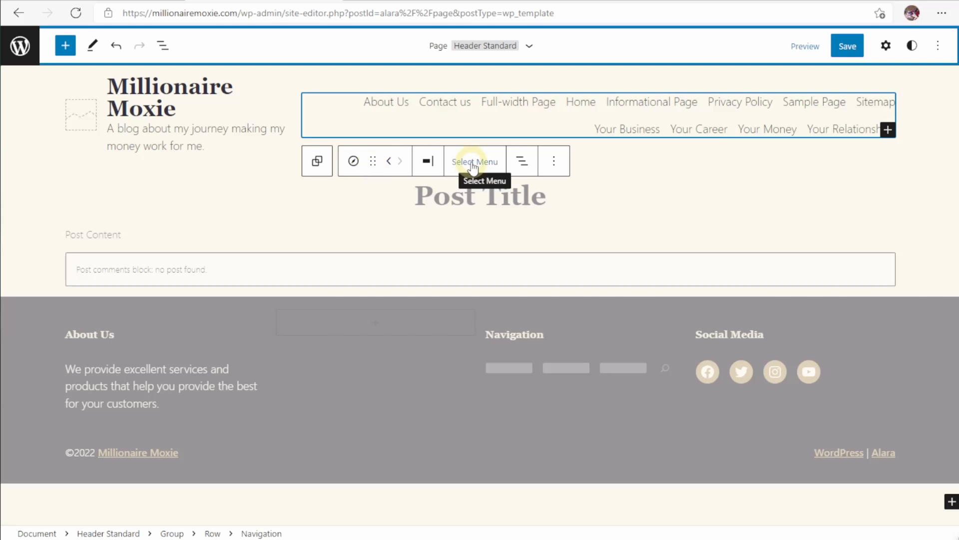
{"action": "left_click", "coordinate": [475, 161]}
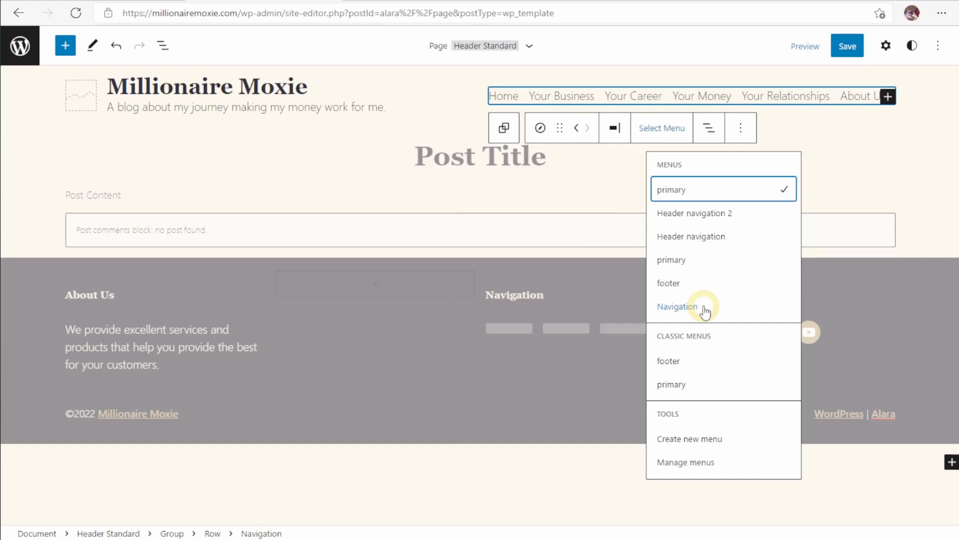
{"action": "left_click", "coordinate": [677, 306]}
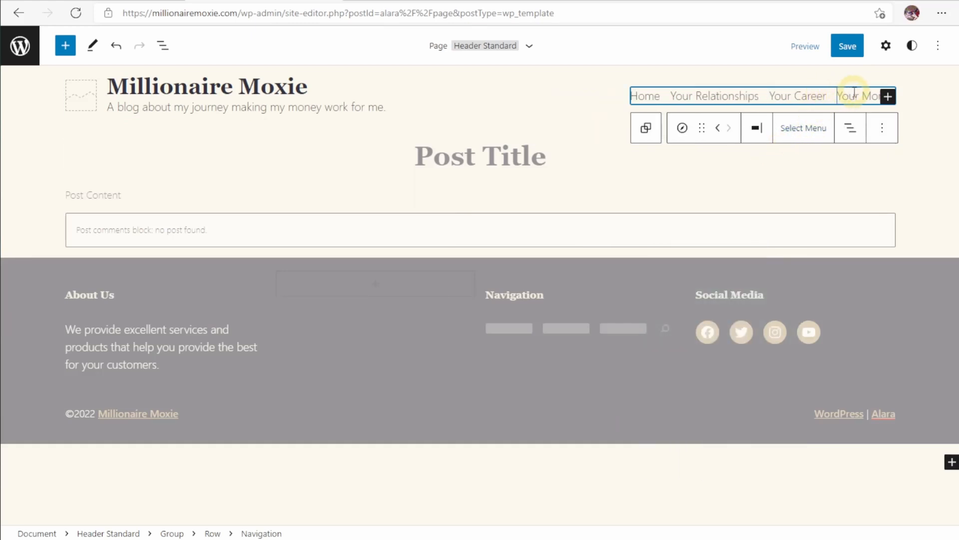
{"action": "mouse_move", "coordinate": [916, 118]}
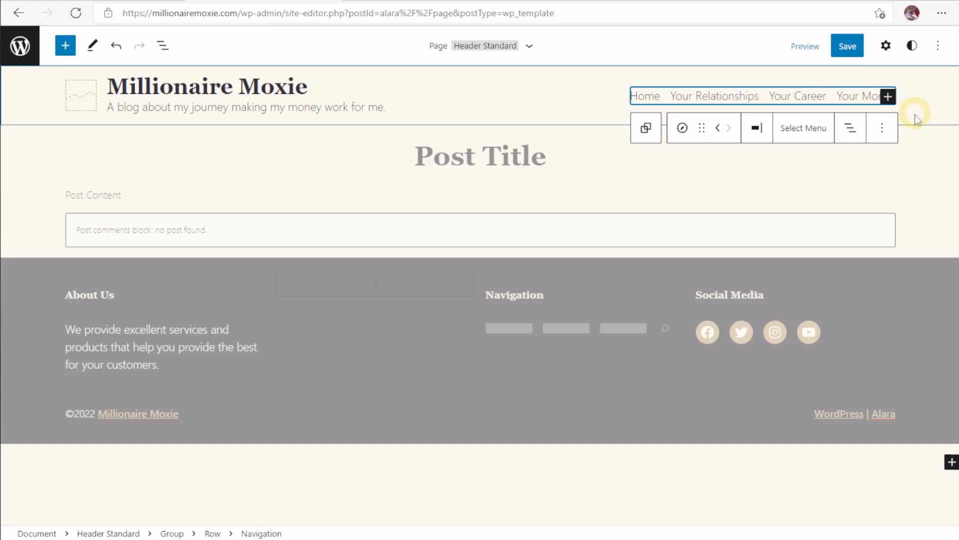
Step: Select the Your Relationships link and show its block settings
{"action": "left_click", "coordinate": [865, 96]}
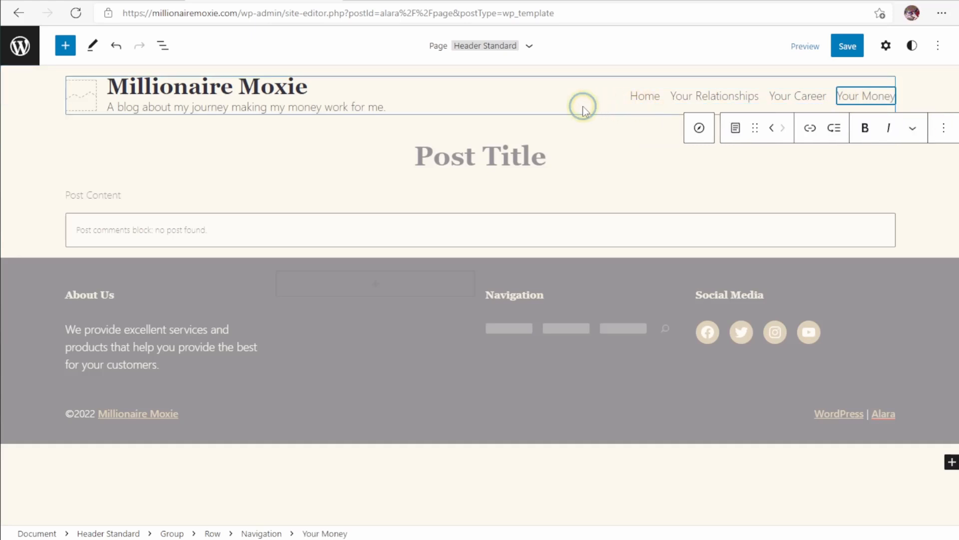
{"action": "left_click", "coordinate": [713, 96]}
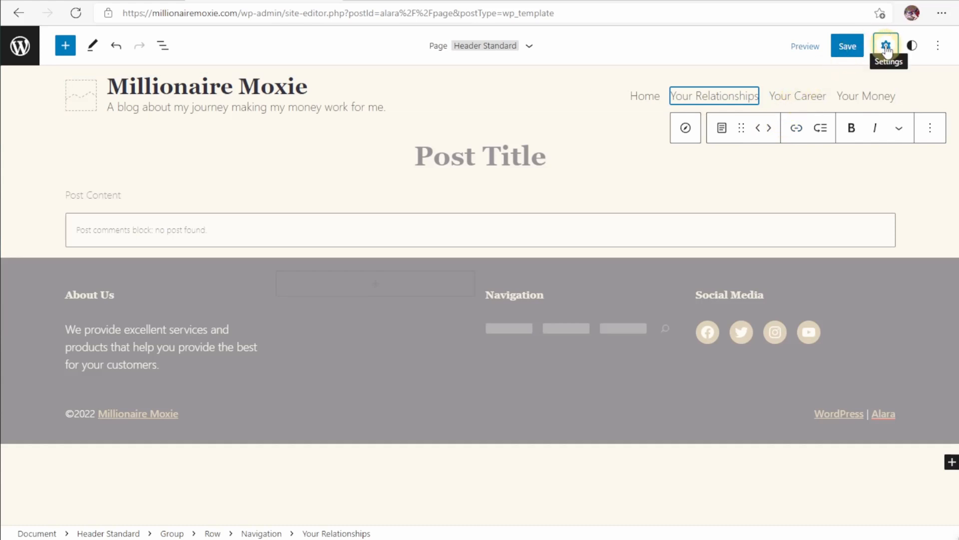
{"action": "left_click", "coordinate": [886, 45]}
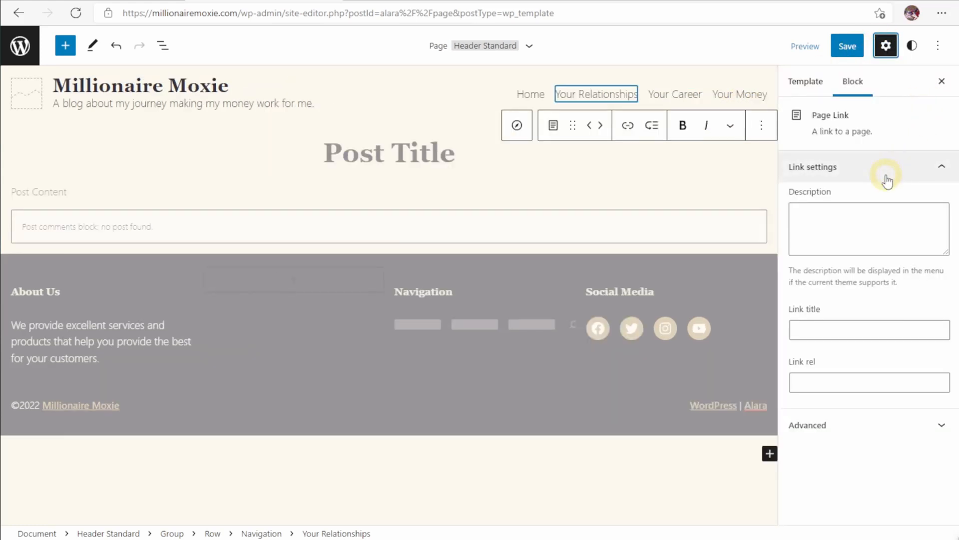
{"action": "left_click", "coordinate": [383, 152]}
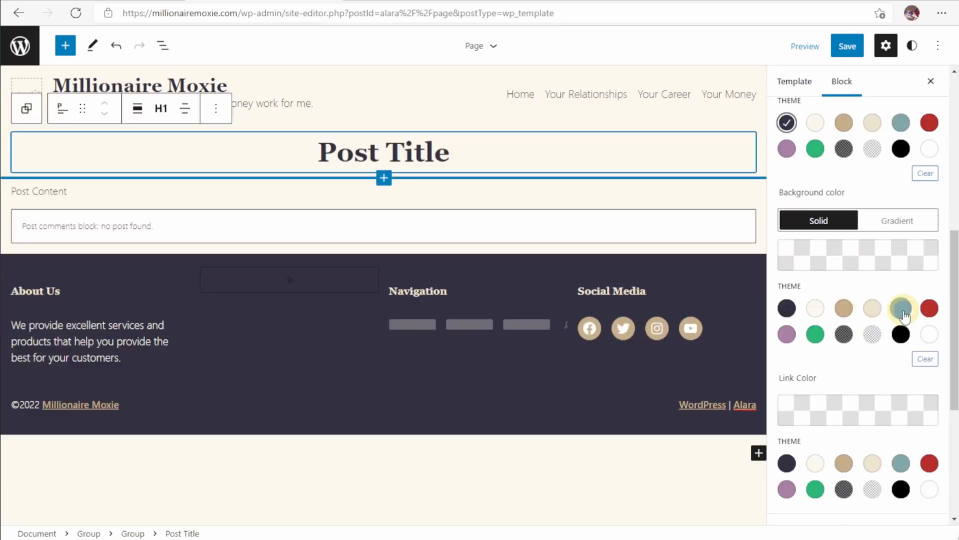
Step: Give the Post Title group a blue-grey theme background and make it full width
{"action": "left_click", "coordinate": [900, 308]}
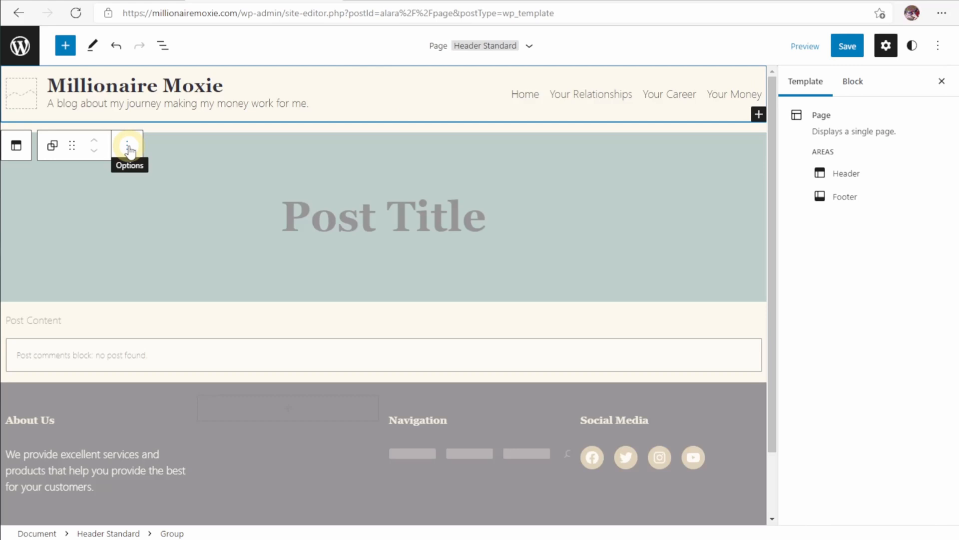
{"action": "left_click", "coordinate": [127, 145]}
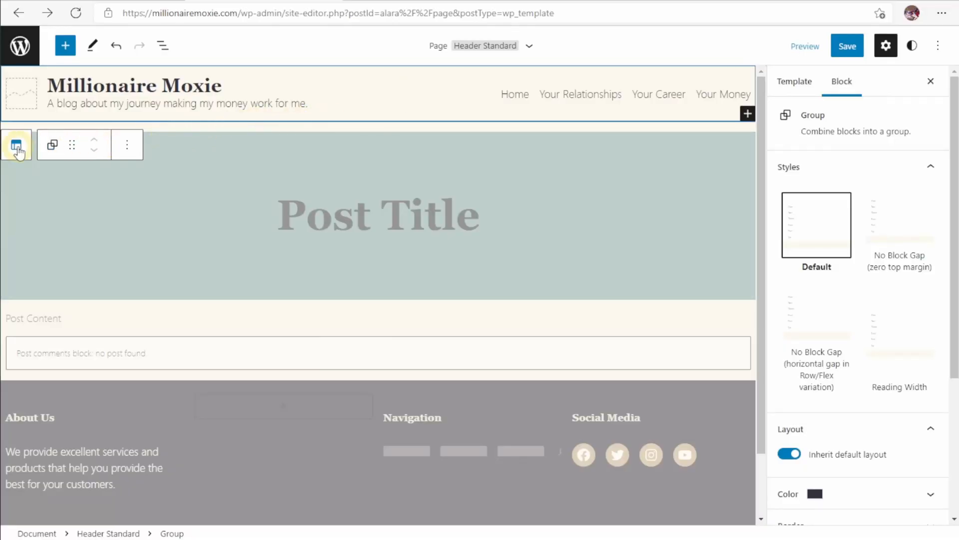
{"action": "mouse_move", "coordinate": [17, 144]}
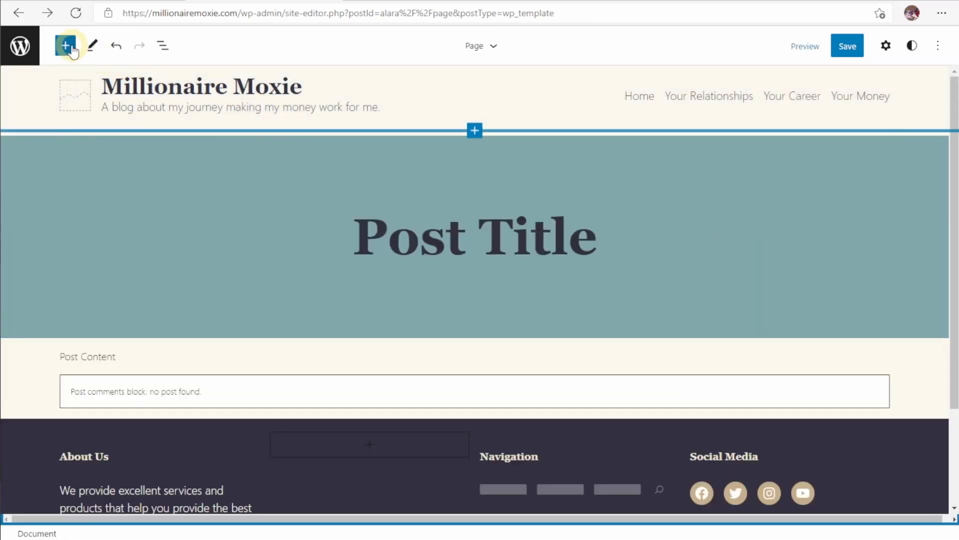
Step: Insert a two-column layout below the Post Title with an Image block in the right column
{"action": "left_click", "coordinate": [66, 45]}
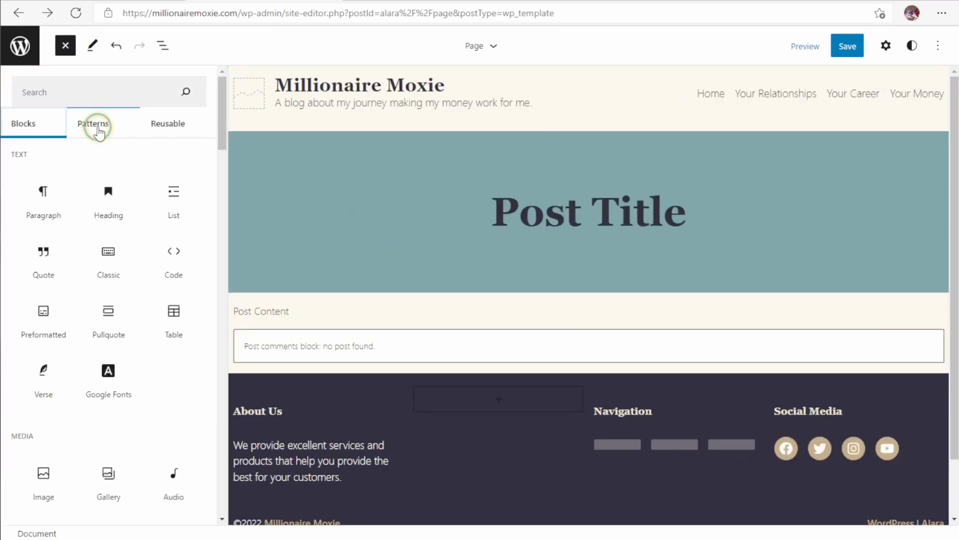
{"action": "left_click", "coordinate": [94, 123]}
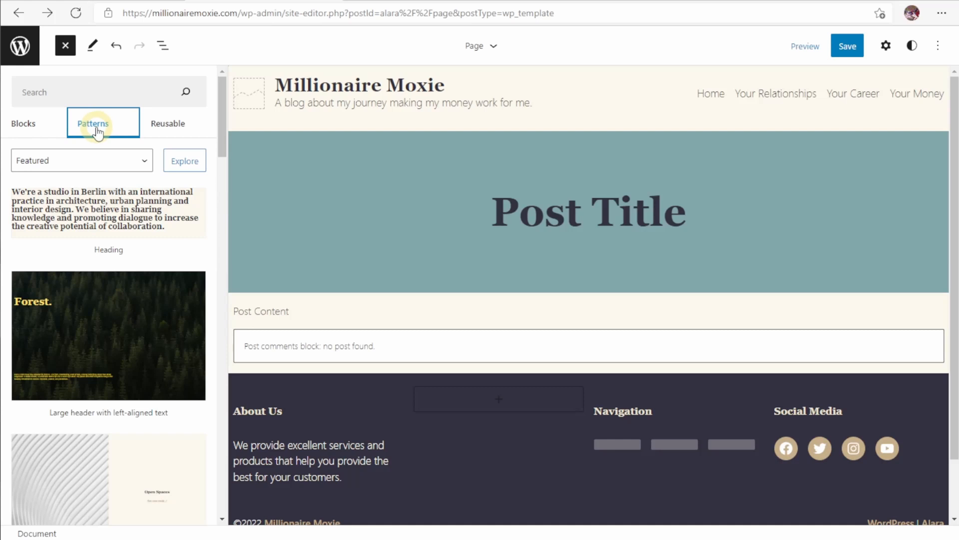
{"action": "left_click", "coordinate": [175, 123]}
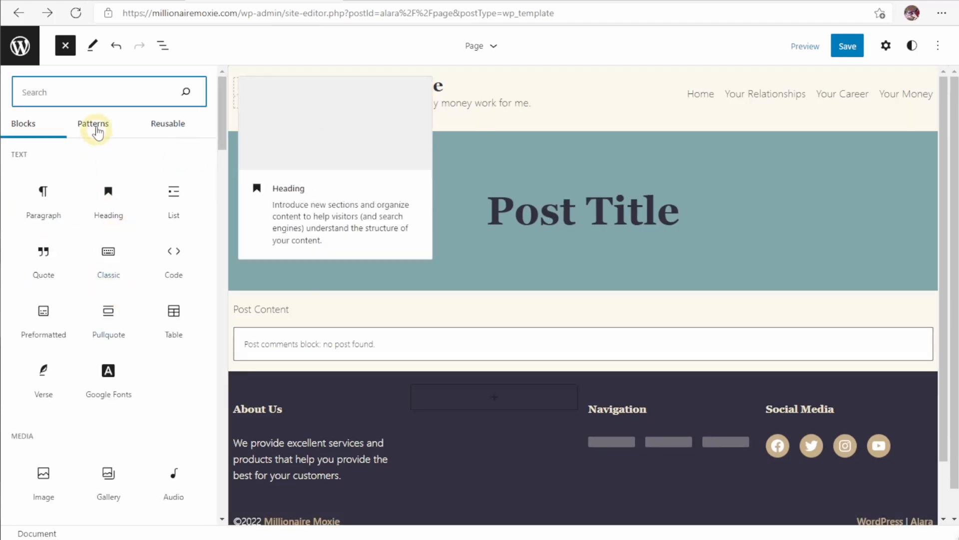
{"action": "left_click", "coordinate": [65, 45]}
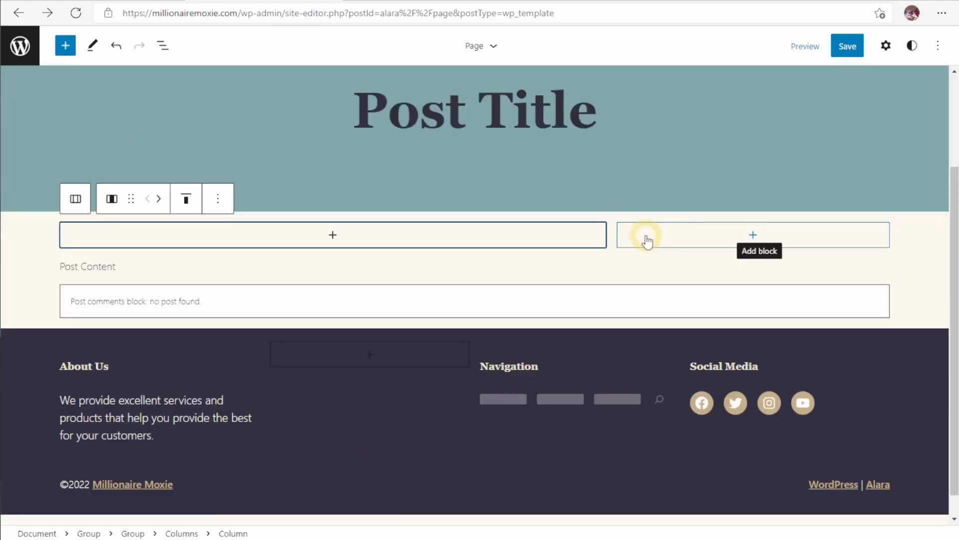
{"action": "left_click", "coordinate": [87, 266]}
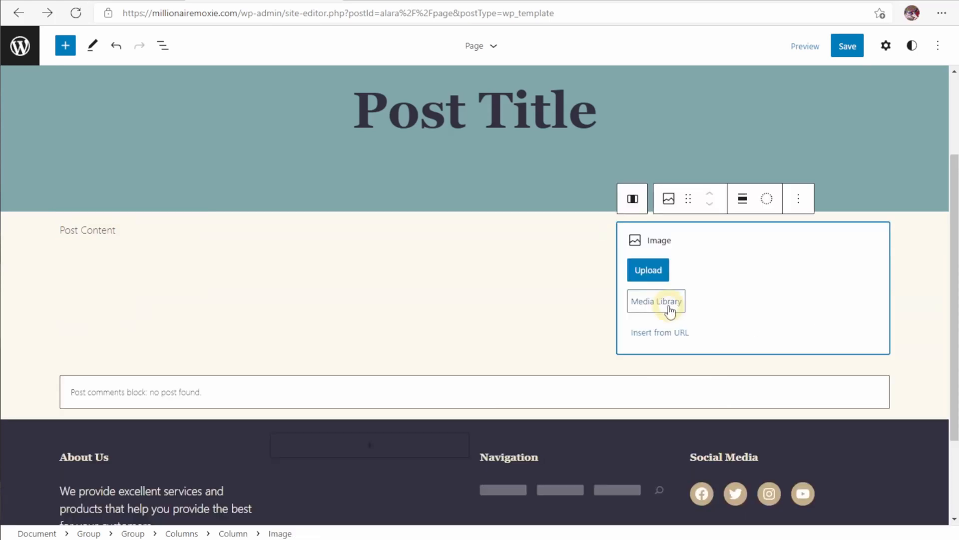
Step: Insert the 'Teach Kids to Be Financially Free' image from the media library and shrink it to fit its column
{"action": "left_click", "coordinate": [655, 301]}
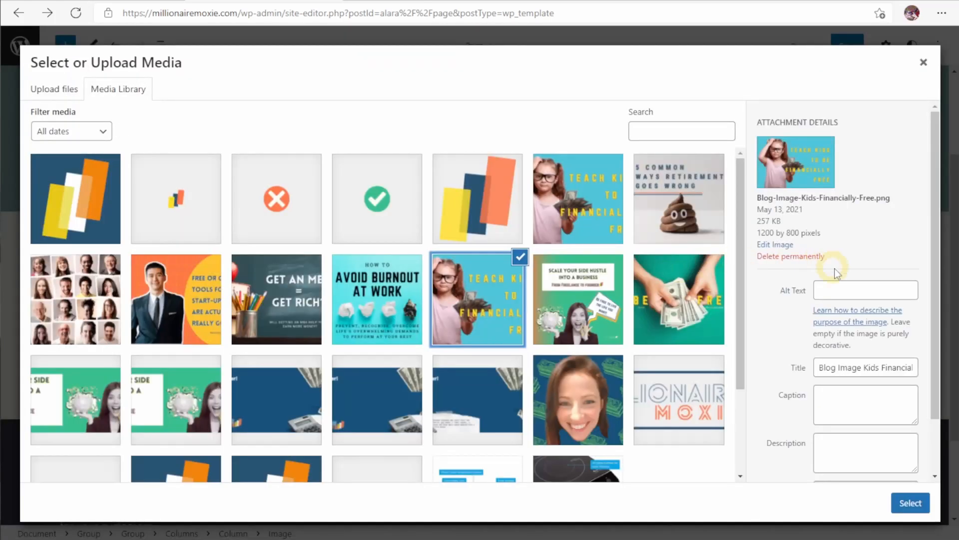
{"action": "scroll", "scroll_direction": "down", "scroll_amount": 3}
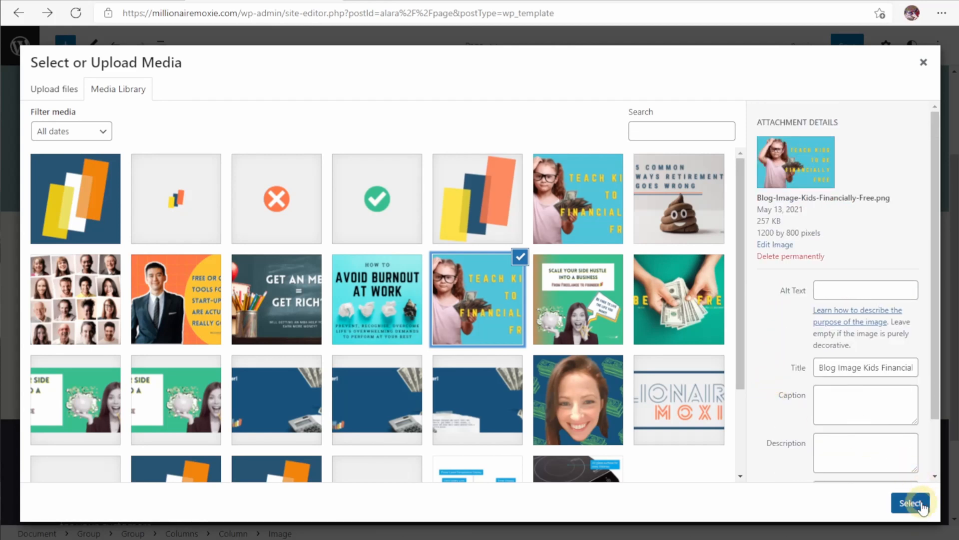
{"action": "left_click", "coordinate": [912, 503]}
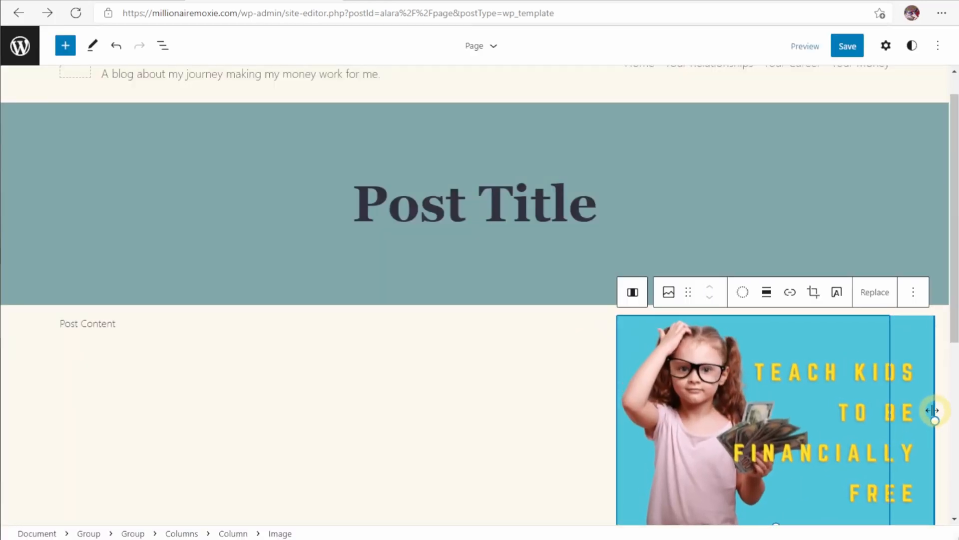
{"action": "left_click_drag", "start_coordinate": [934, 410], "coordinate": [891, 404]}
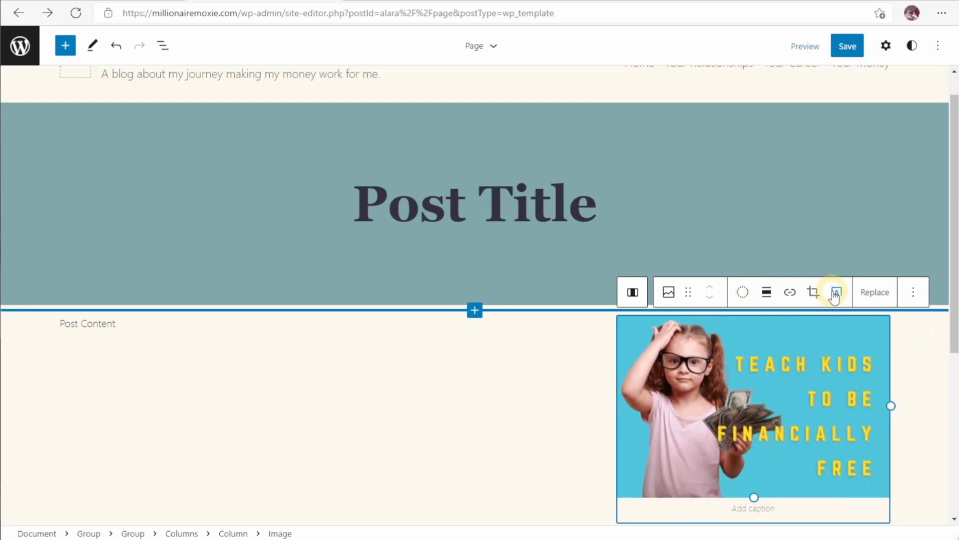
{"action": "scroll", "scroll_direction": "down", "scroll_amount": 3}
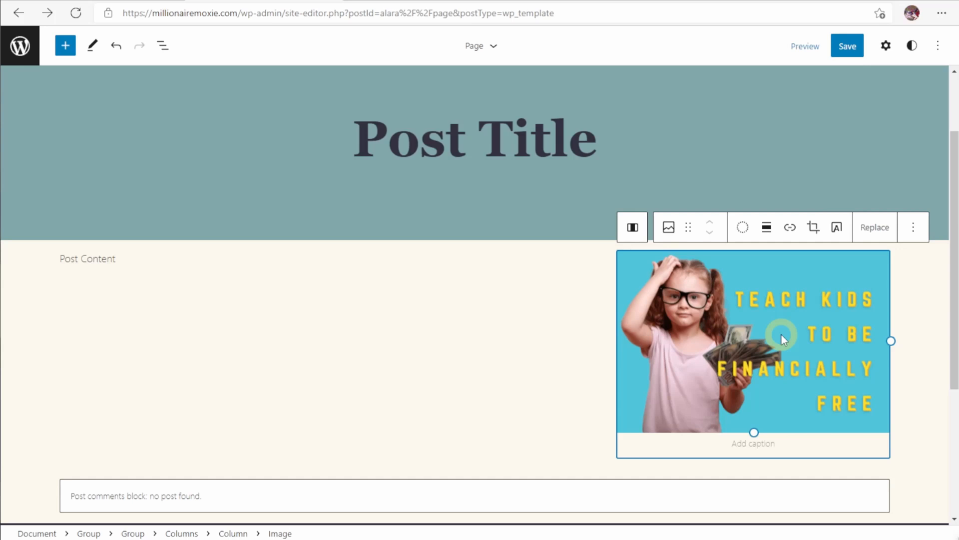
{"action": "mouse_move", "coordinate": [740, 317]}
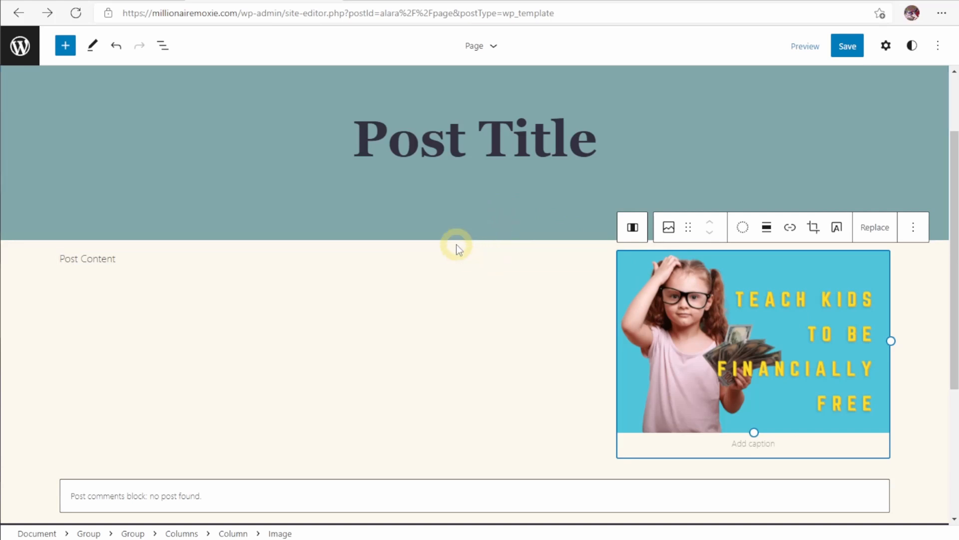
{"action": "mouse_move", "coordinate": [401, 138]}
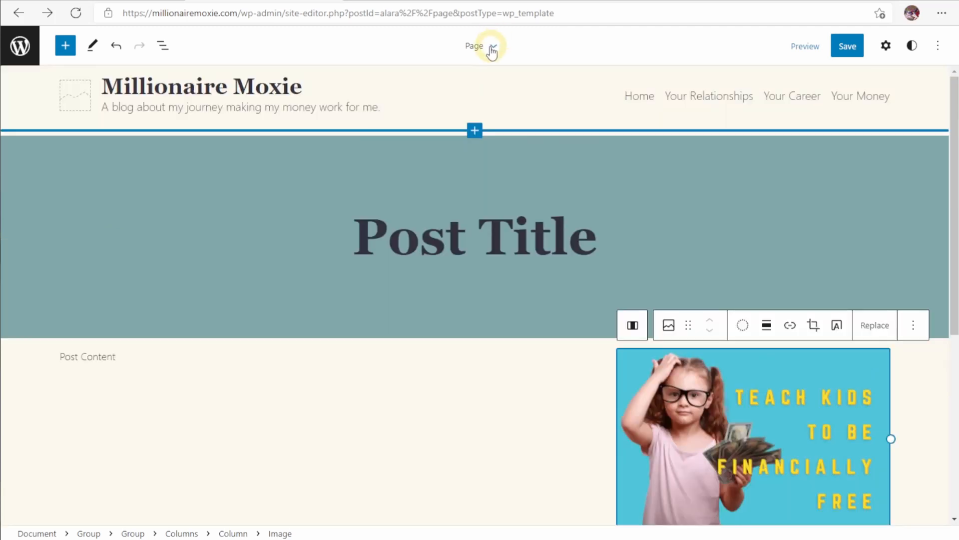
Step: Browse all templates and switch to editing the Index template
{"action": "left_click", "coordinate": [475, 46]}
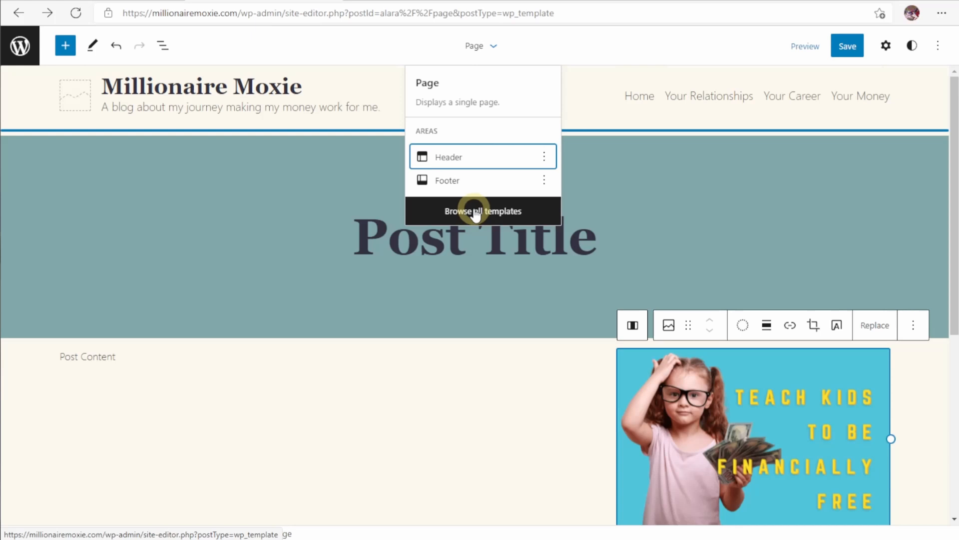
{"action": "left_click", "coordinate": [482, 211]}
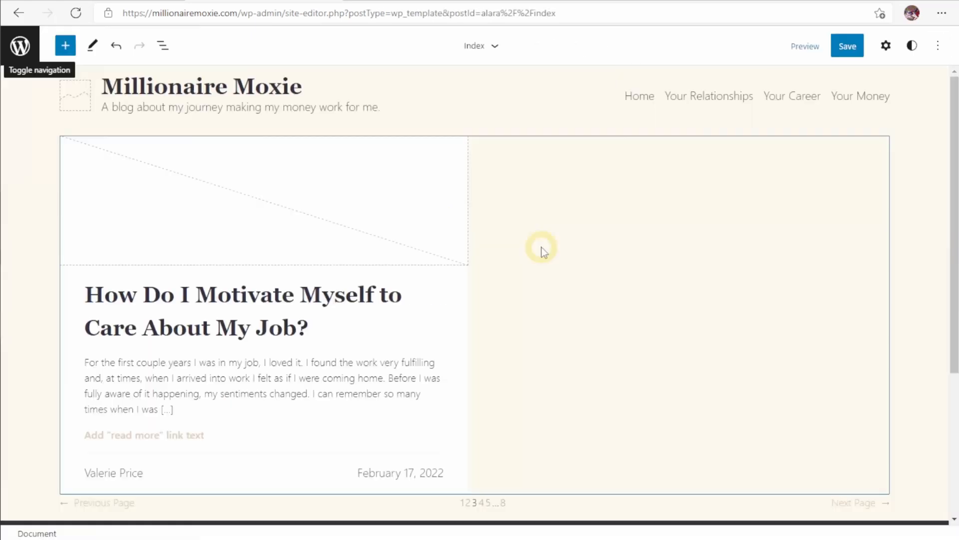
{"action": "scroll", "scroll_direction": "down", "scroll_amount": 3}
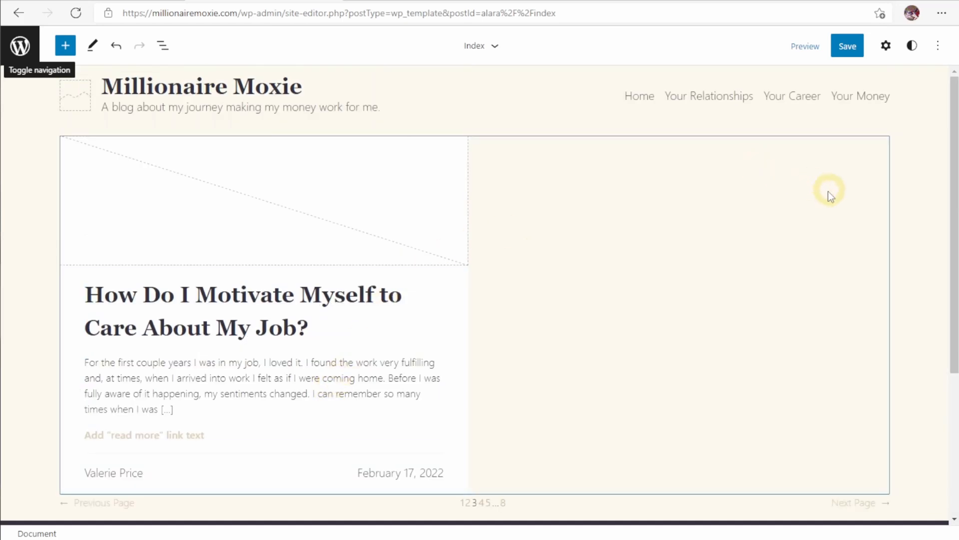
{"action": "mouse_move", "coordinate": [815, 200]}
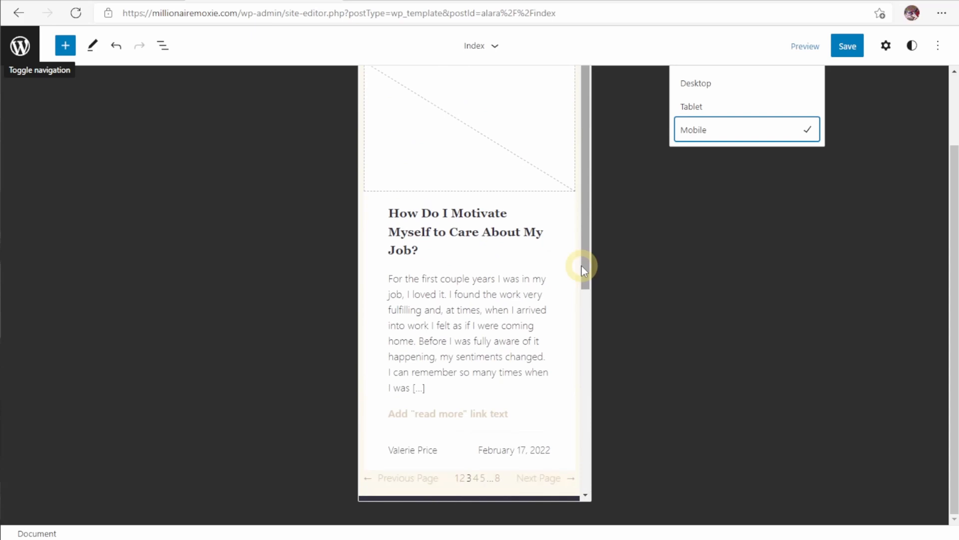
Step: Return the Index template preview from mobile to desktop width
{"action": "left_click", "coordinate": [695, 83]}
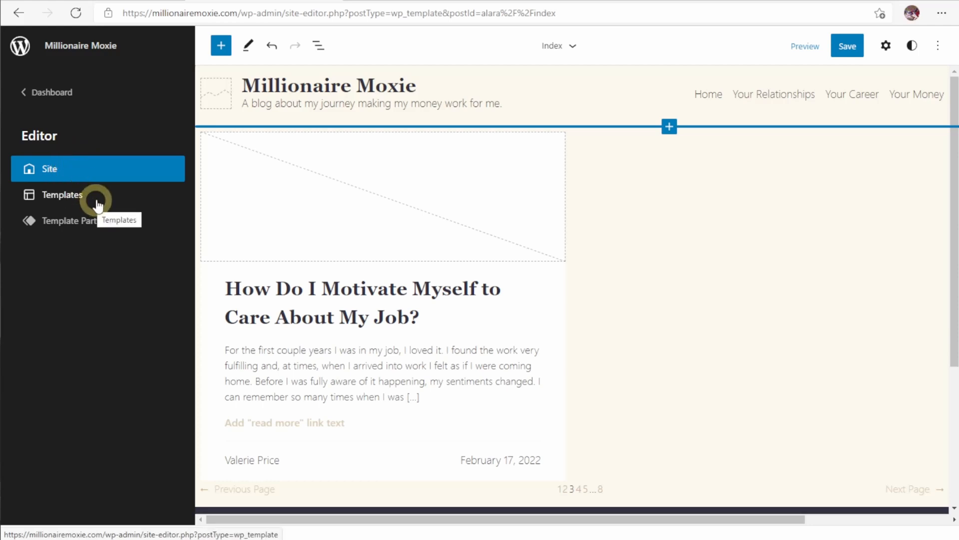
Step: Open the Template Parts list showing Header Standard, Footer and header variants
{"action": "left_click", "coordinate": [70, 220]}
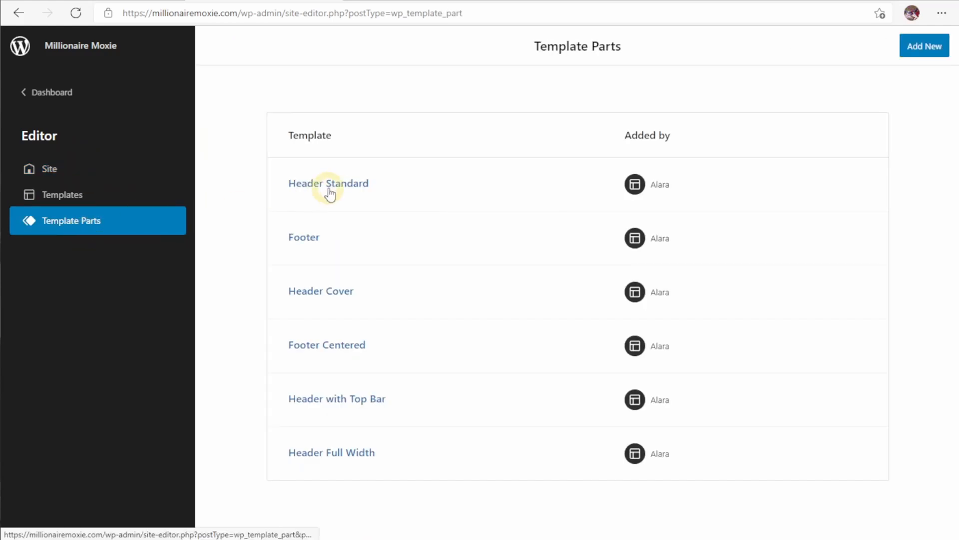
{"action": "mouse_move", "coordinate": [325, 315]}
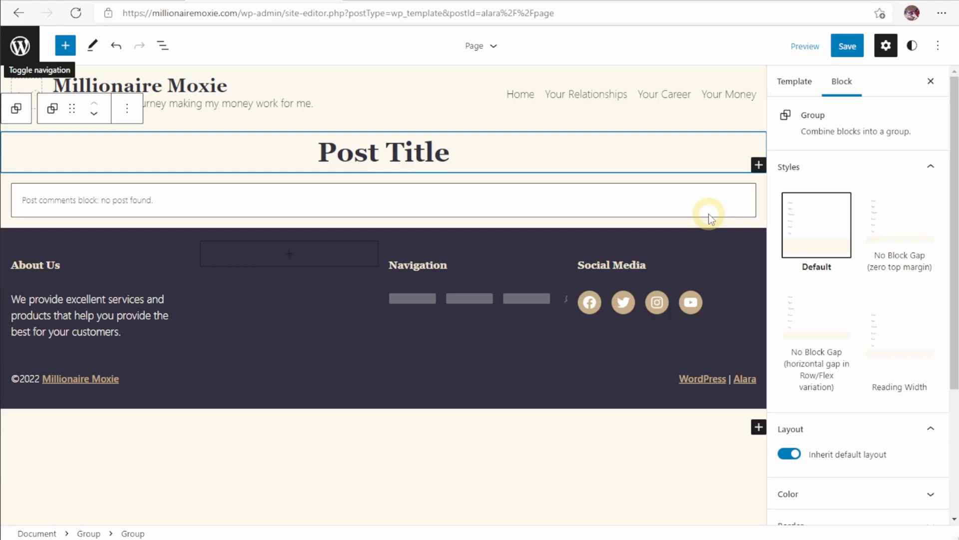
{"action": "mouse_move", "coordinate": [403, 181]}
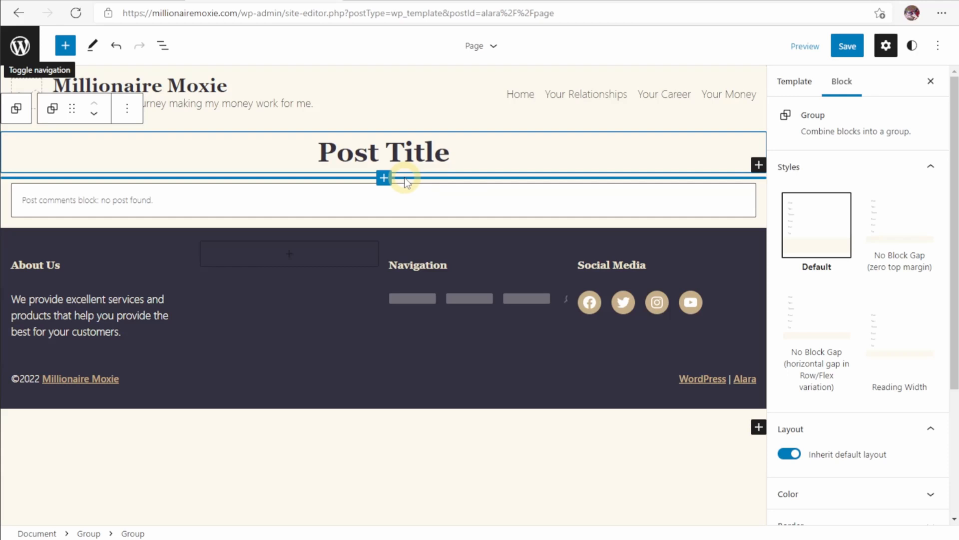
Step: Add an Embed block in the right column below Post Title and embed the pasted YouTube URL
{"action": "left_click", "coordinate": [384, 178]}
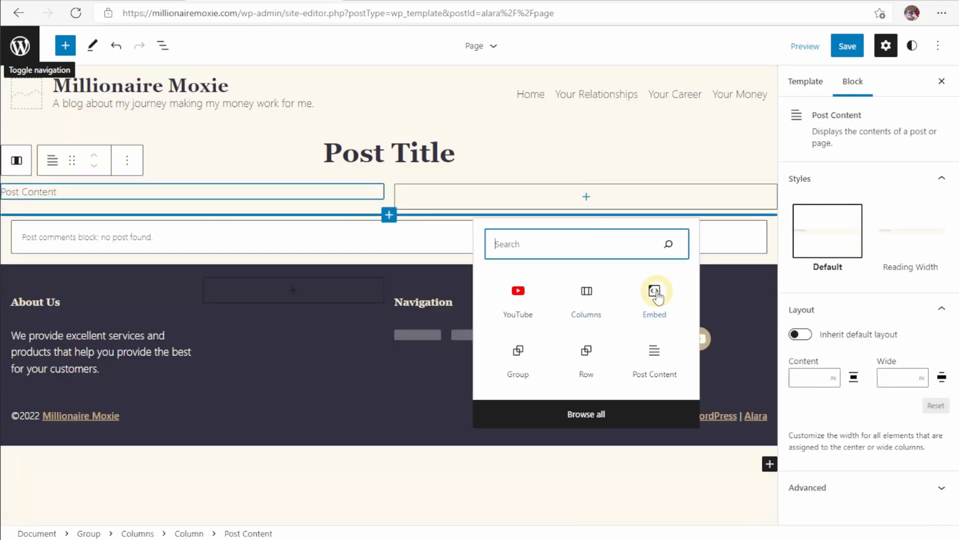
{"action": "left_click", "coordinate": [653, 290]}
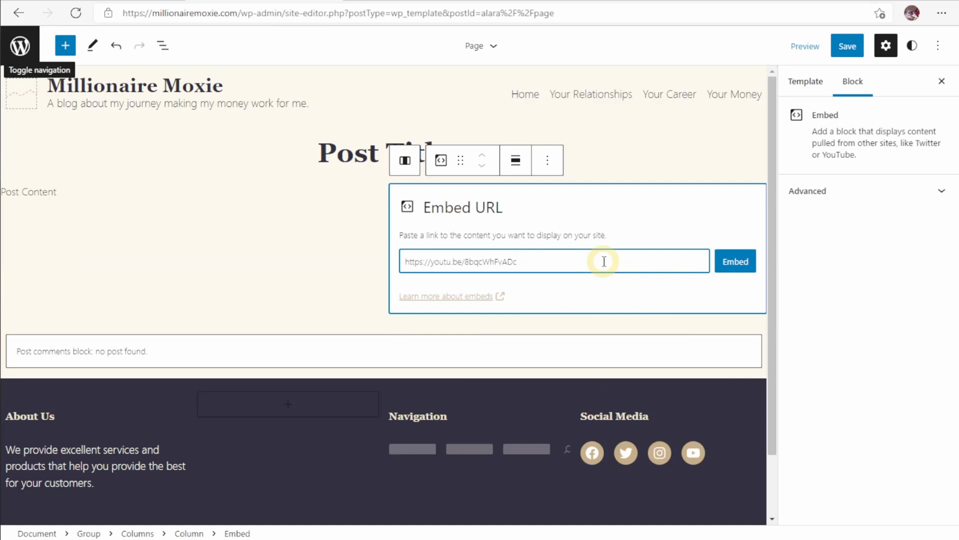
{"action": "left_click", "coordinate": [735, 261]}
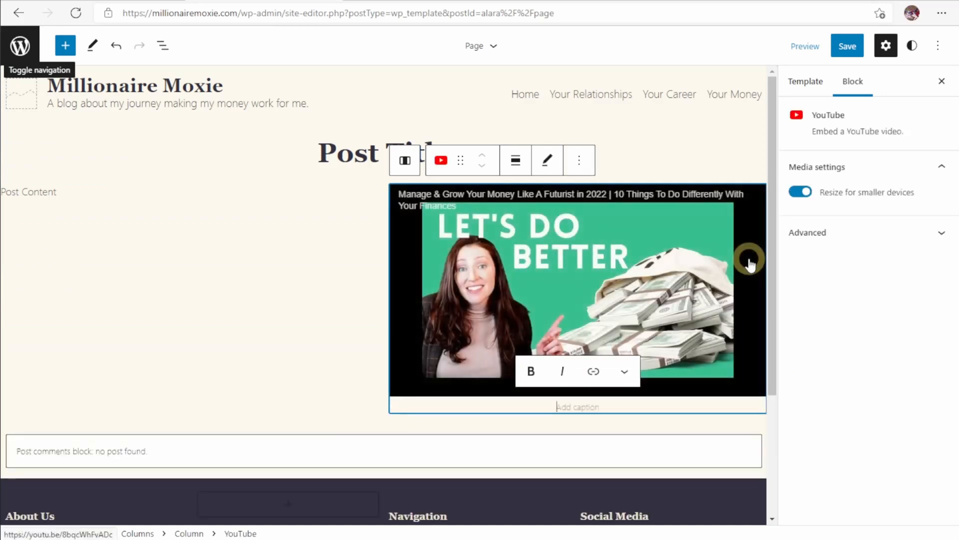
{"action": "mouse_move", "coordinate": [751, 263]}
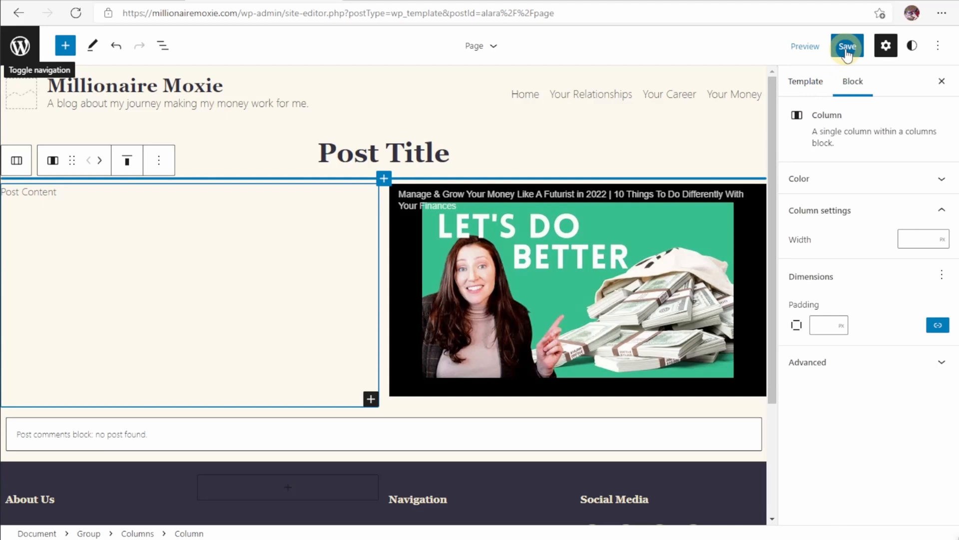
Step: Save the Page, Index and Header Standard changes, then return to the dashboard
{"action": "left_click", "coordinate": [846, 46]}
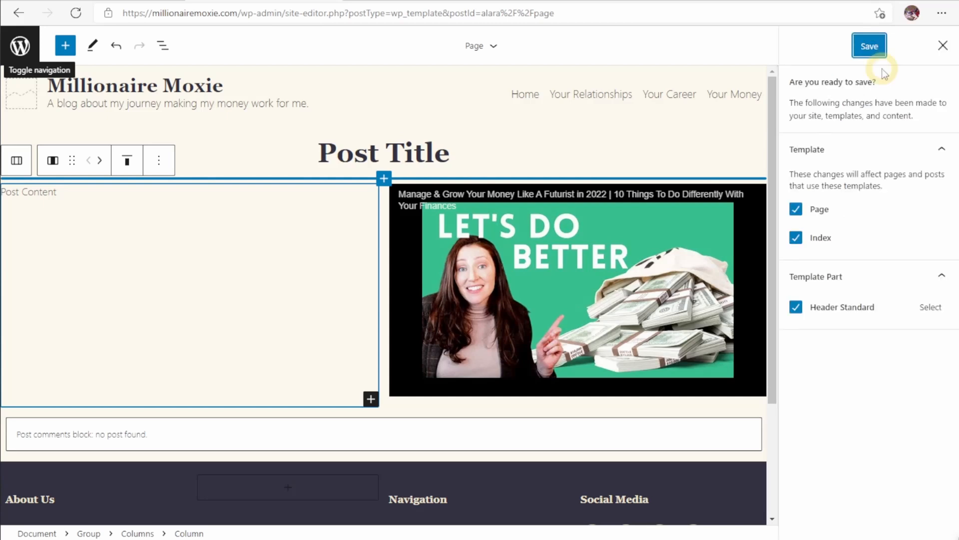
{"action": "mouse_move", "coordinate": [881, 70]}
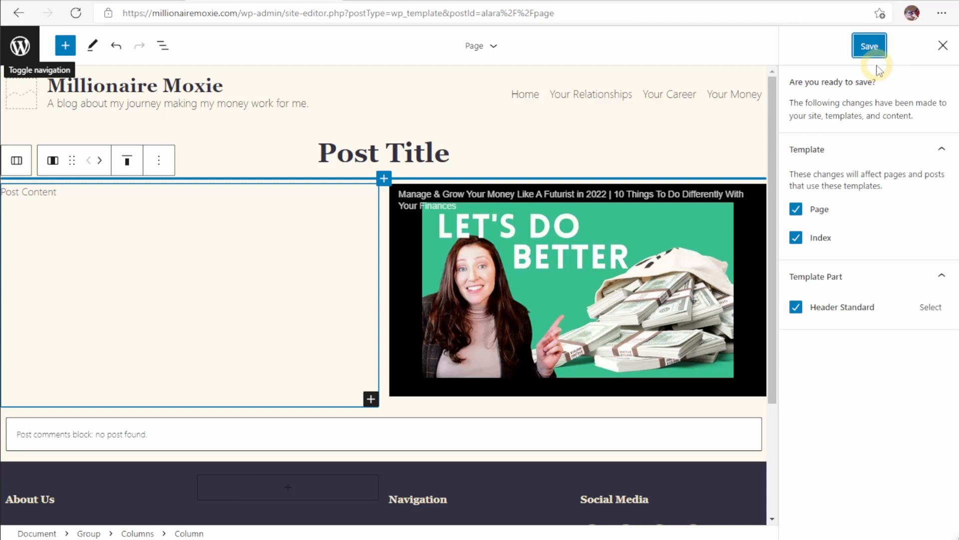
{"action": "mouse_move", "coordinate": [833, 252]}
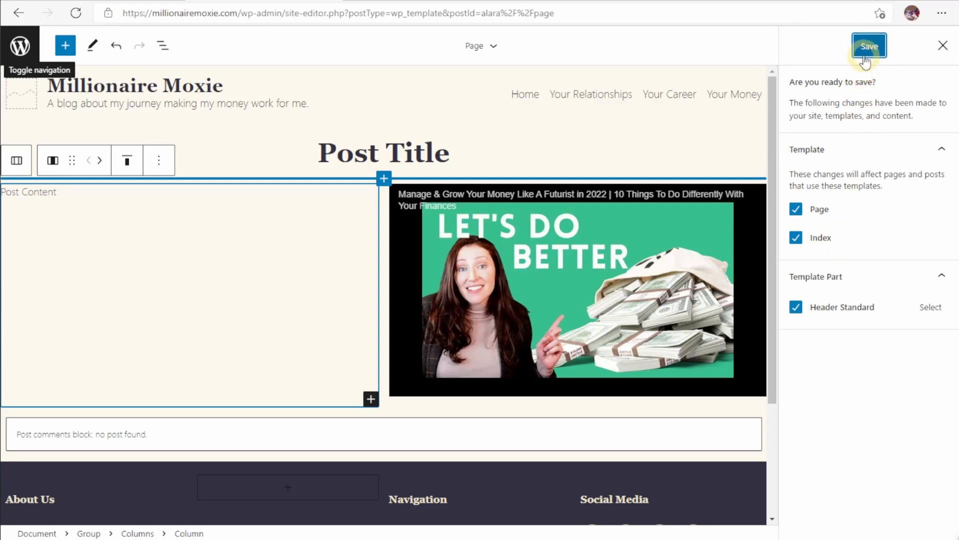
{"action": "left_click", "coordinate": [868, 46]}
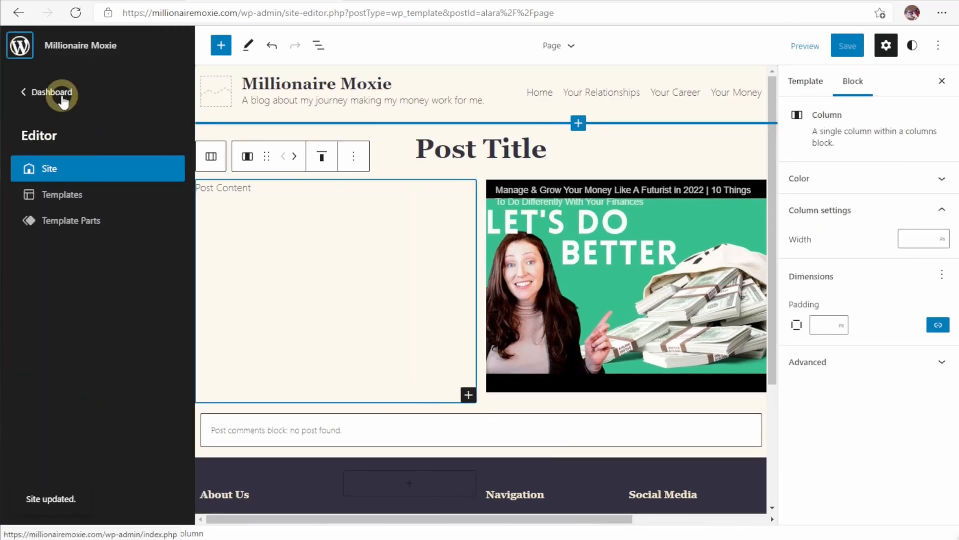
{"action": "left_click", "coordinate": [54, 92]}
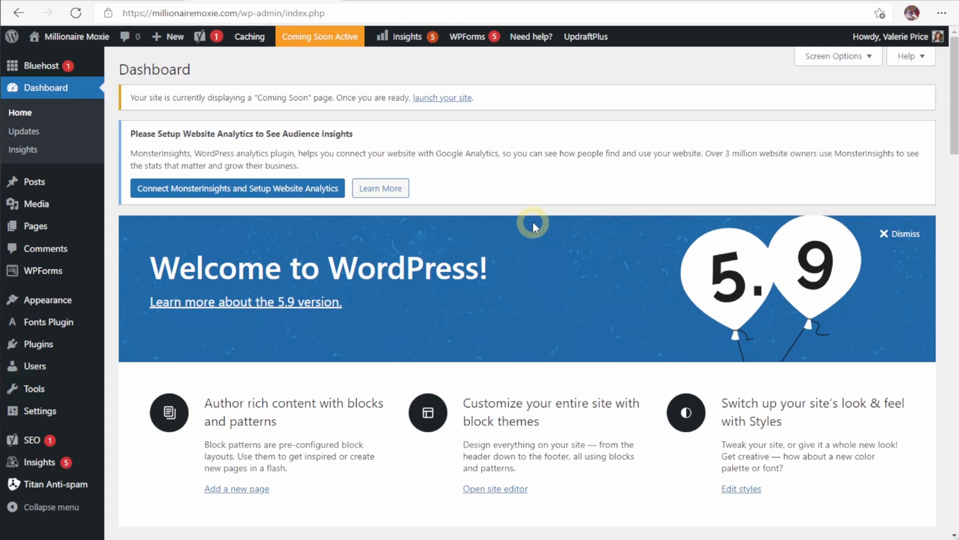
{"action": "mouse_move", "coordinate": [34, 182]}
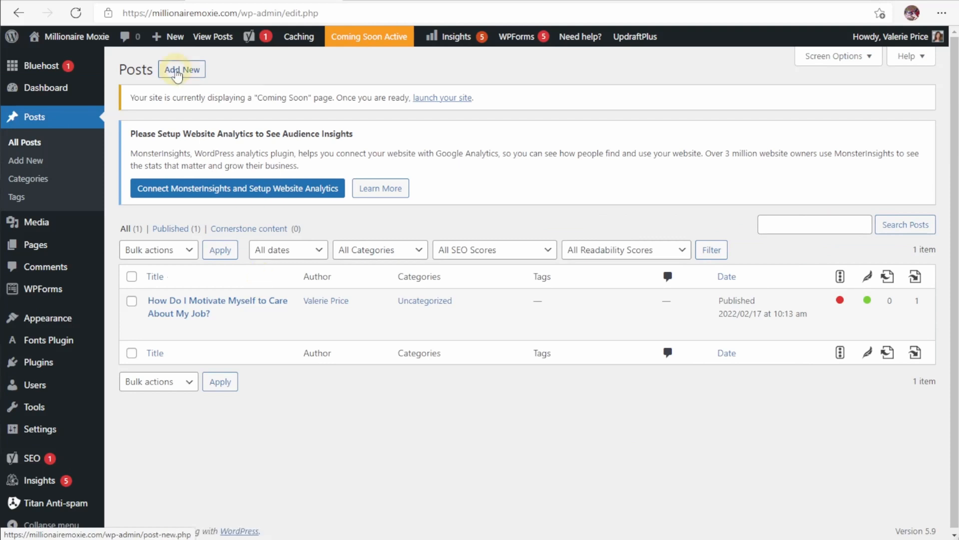
Step: Start a new post titled 'Strengthen Your Resolve' and begin inserting an image block with /image
{"action": "left_click", "coordinate": [182, 69]}
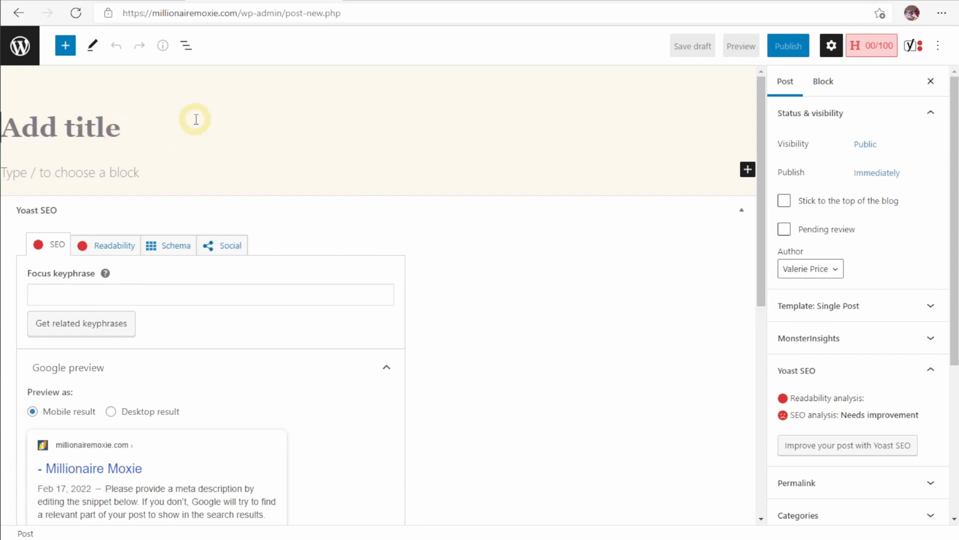
{"action": "type", "text": "Strengthen Your Resolve"}
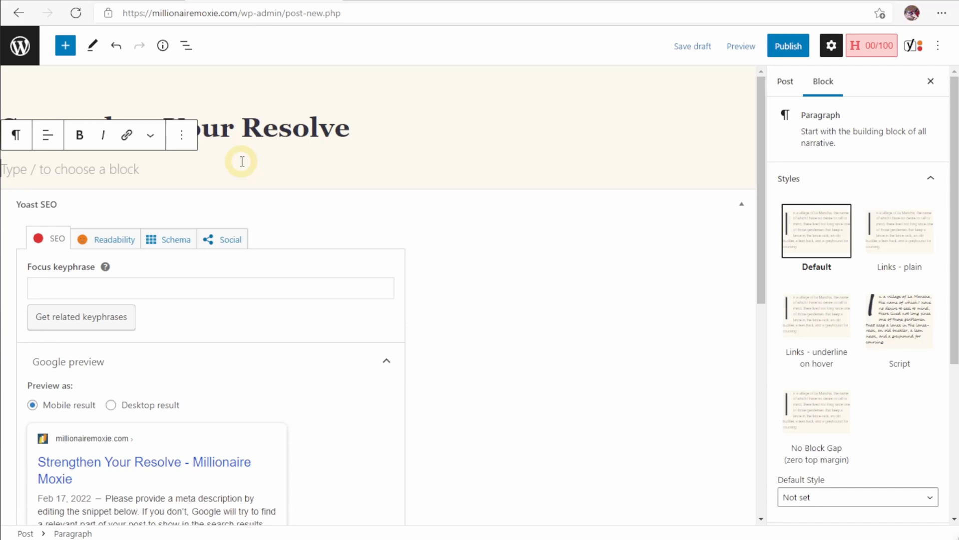
{"action": "type", "text": "/ima"}
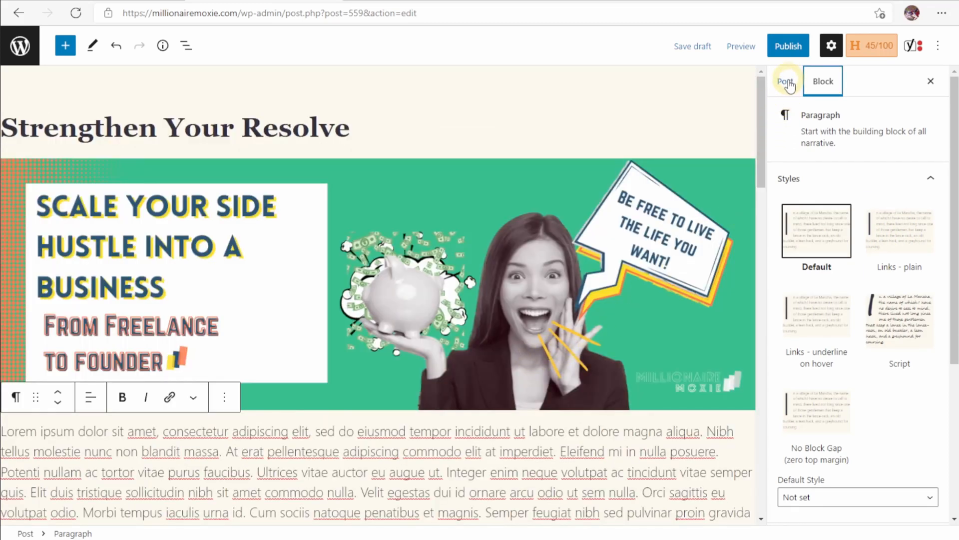
Step: Publish the 'Strengthen Your Resolve' post from the Post settings panel
{"action": "left_click", "coordinate": [786, 81]}
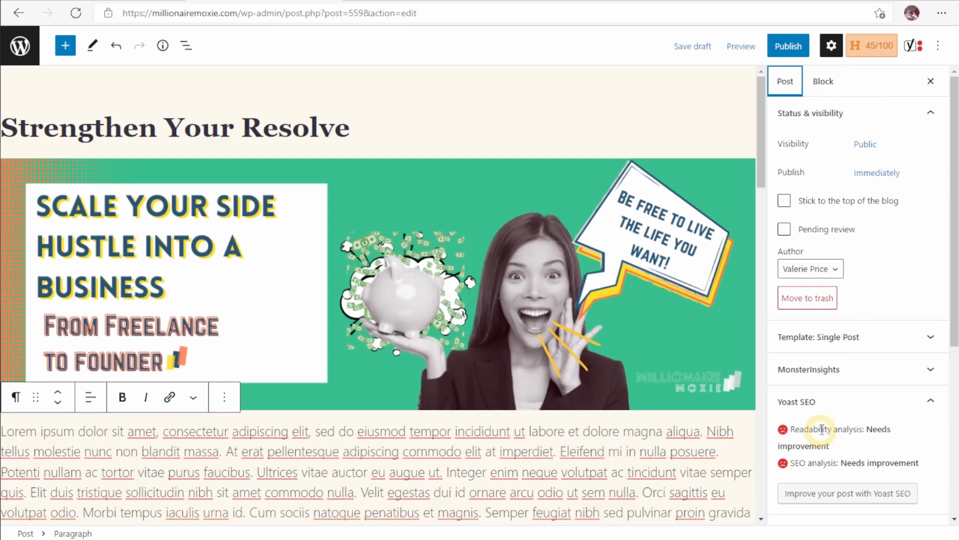
{"action": "mouse_move", "coordinate": [824, 420]}
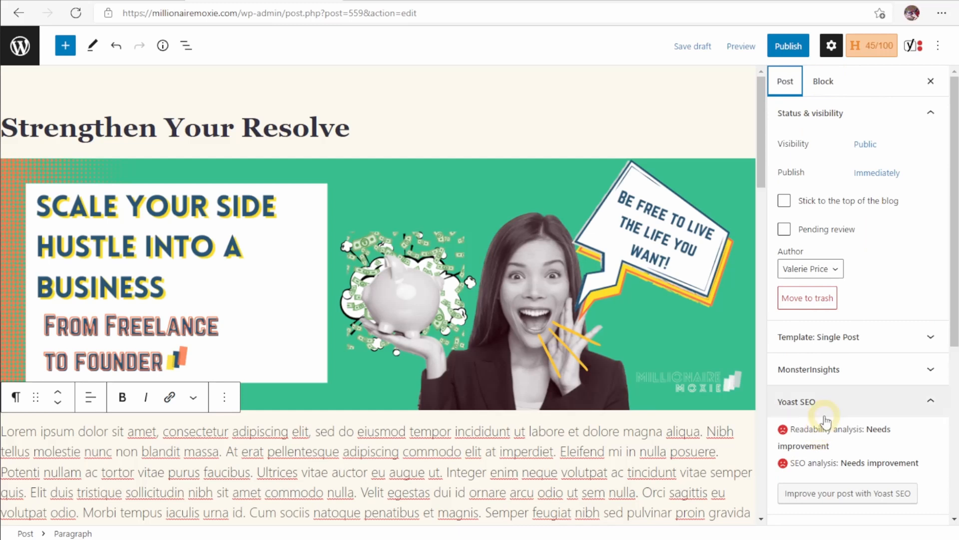
{"action": "mouse_move", "coordinate": [679, 293]}
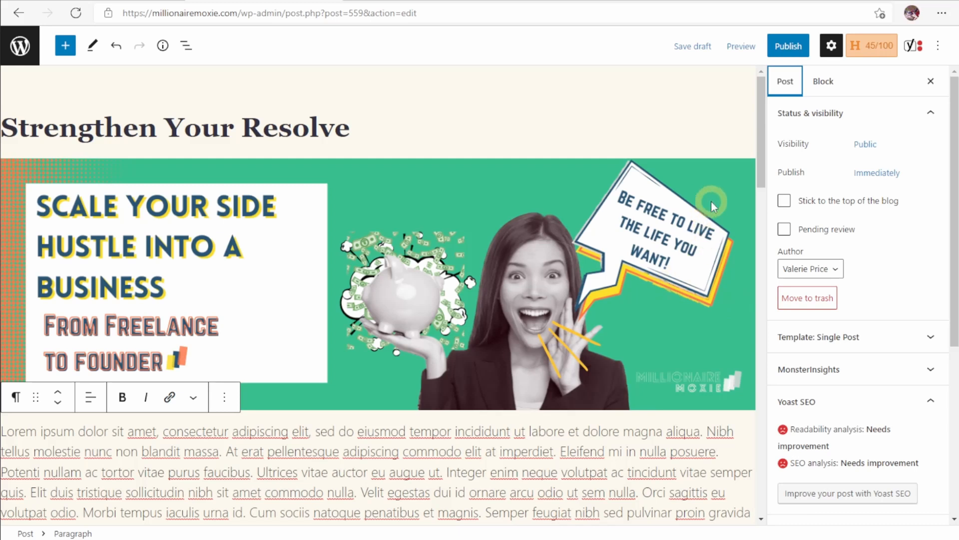
{"action": "left_click", "coordinate": [788, 46]}
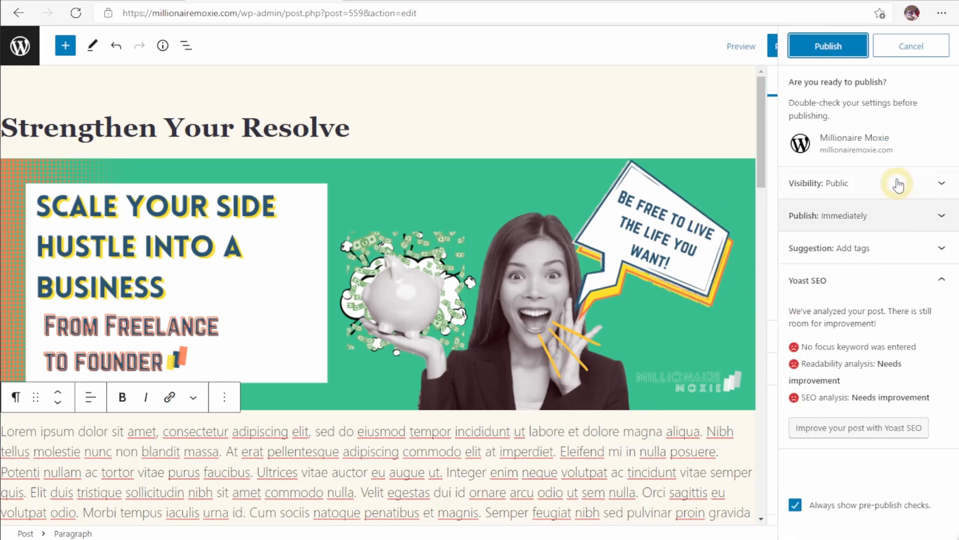
{"action": "left_click", "coordinate": [827, 45]}
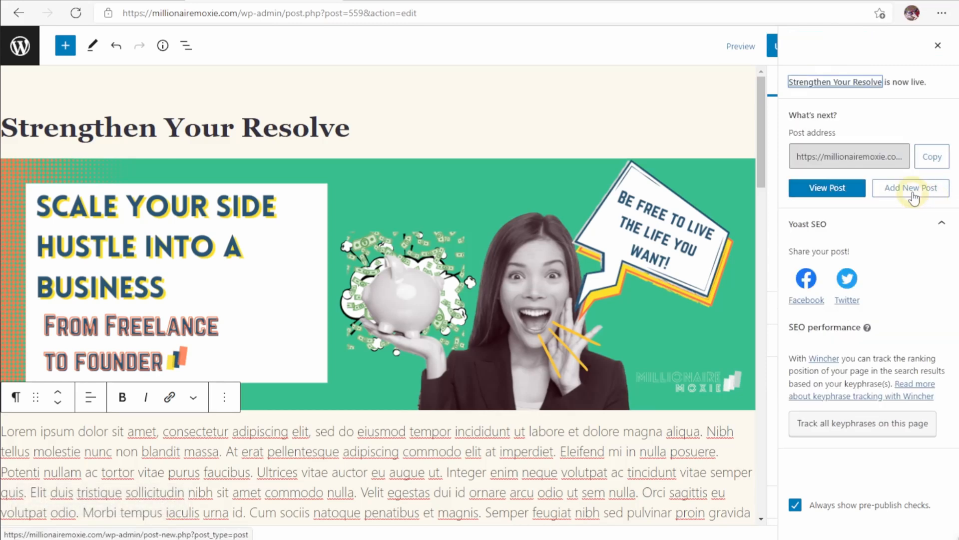
Step: View the published post live on the site, then go back to the admin dashboard
{"action": "left_click", "coordinate": [826, 188]}
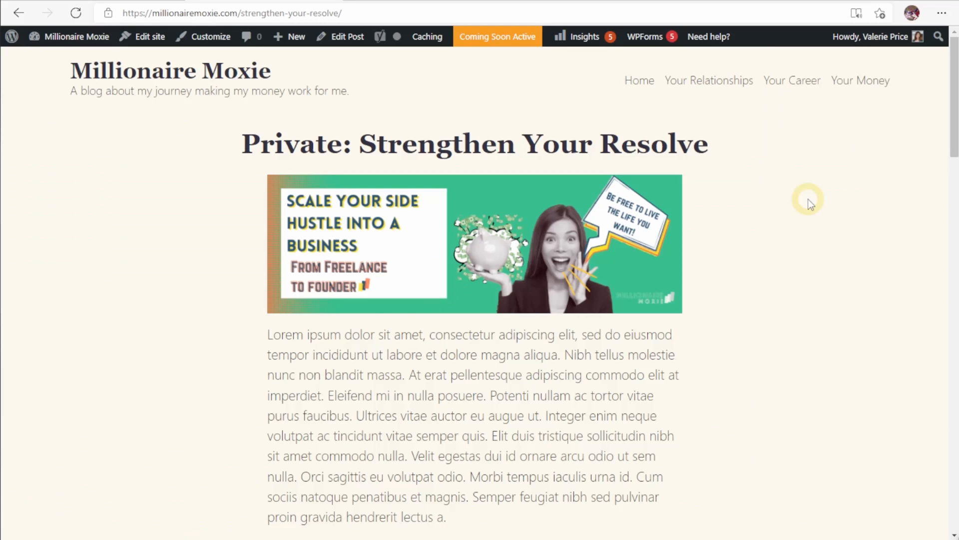
{"action": "mouse_move", "coordinate": [131, 89]}
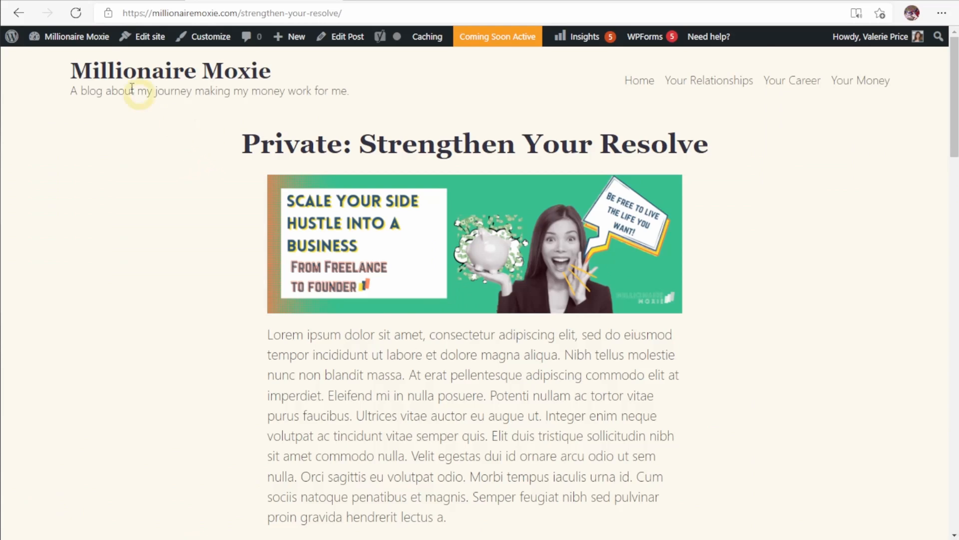
{"action": "left_click", "coordinate": [77, 36]}
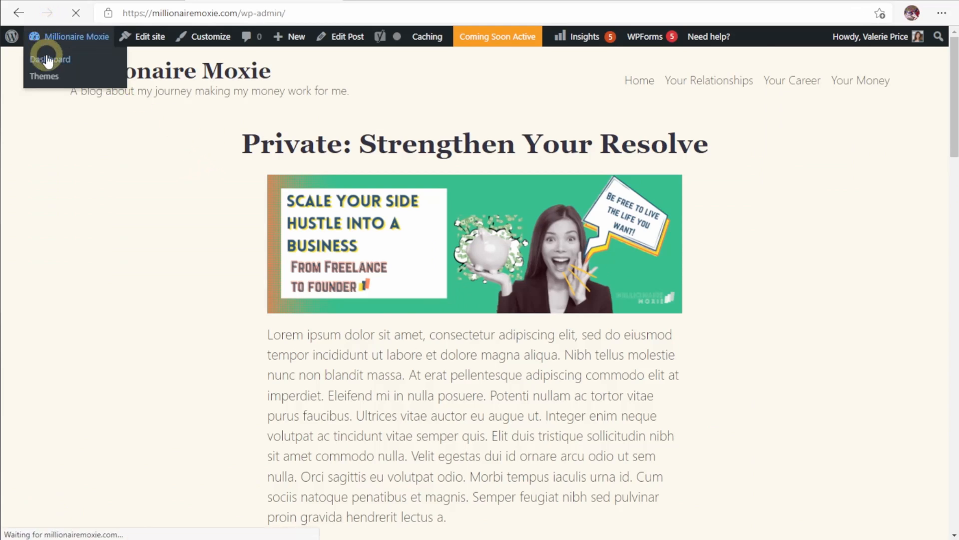
{"action": "left_click", "coordinate": [50, 59]}
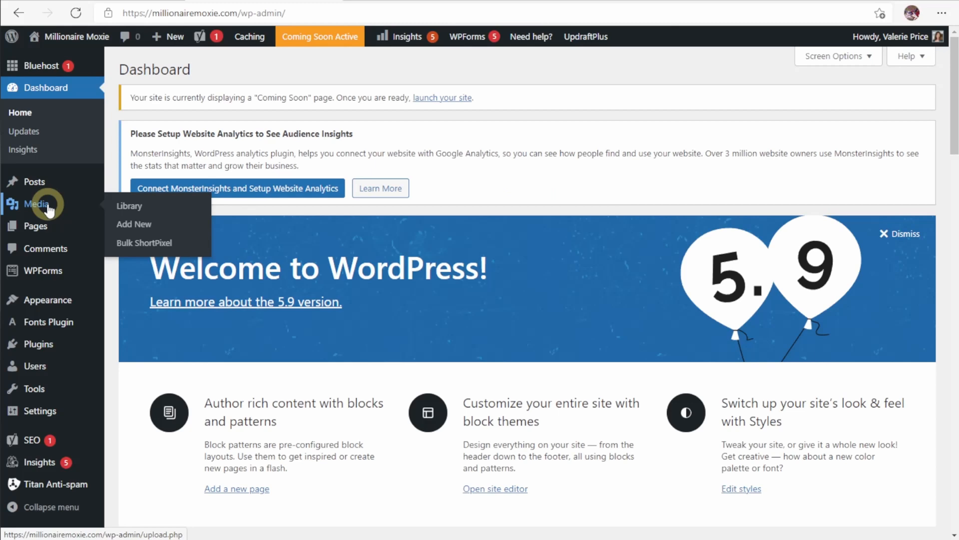
Step: Review the Pages list of 12 published pages, then show the installed plugins
{"action": "left_click", "coordinate": [129, 206]}
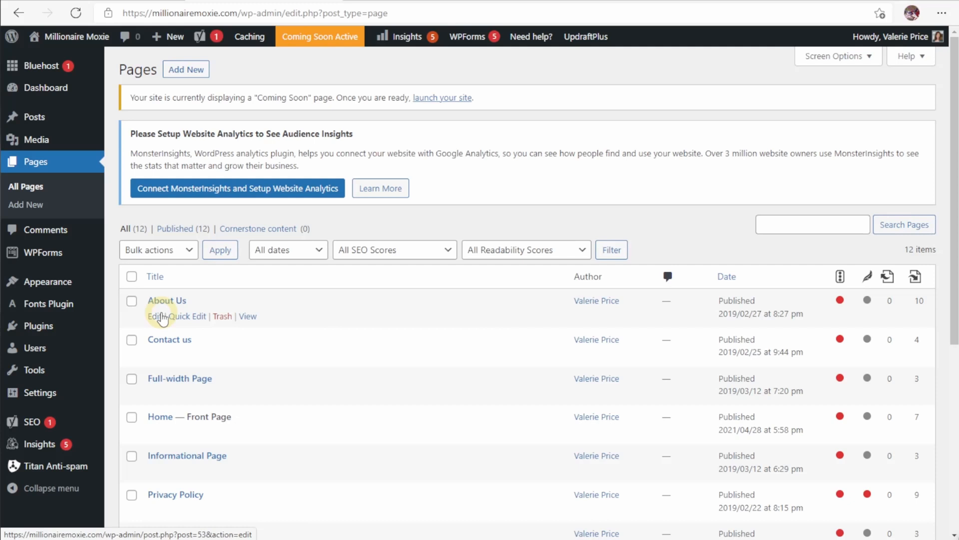
{"action": "mouse_move", "coordinate": [223, 316]}
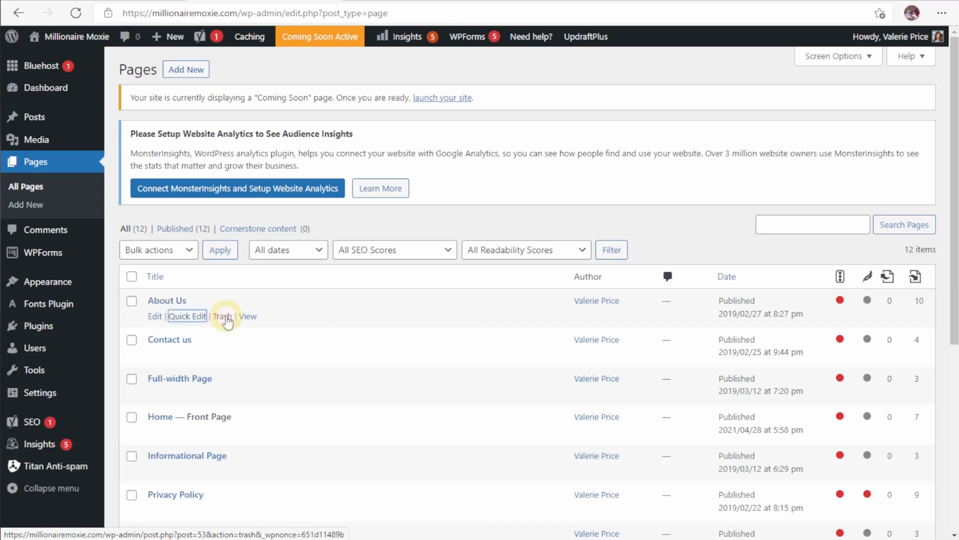
{"action": "mouse_move", "coordinate": [248, 316]}
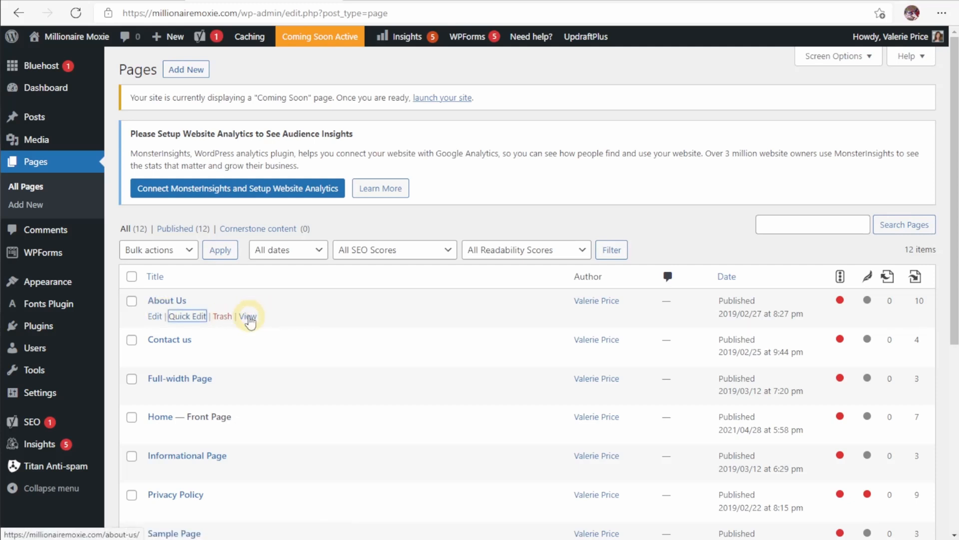
{"action": "left_click", "coordinate": [39, 280]}
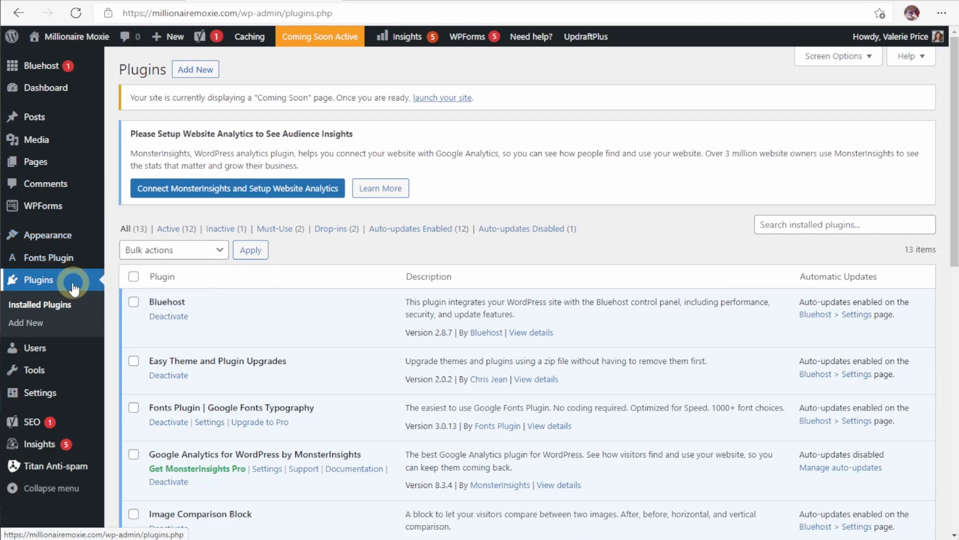
Step: Scroll through the 13 installed plugins, then show the General Settings with the Millionaire Moxie title
{"action": "scroll", "scroll_direction": "down", "scroll_amount": 3}
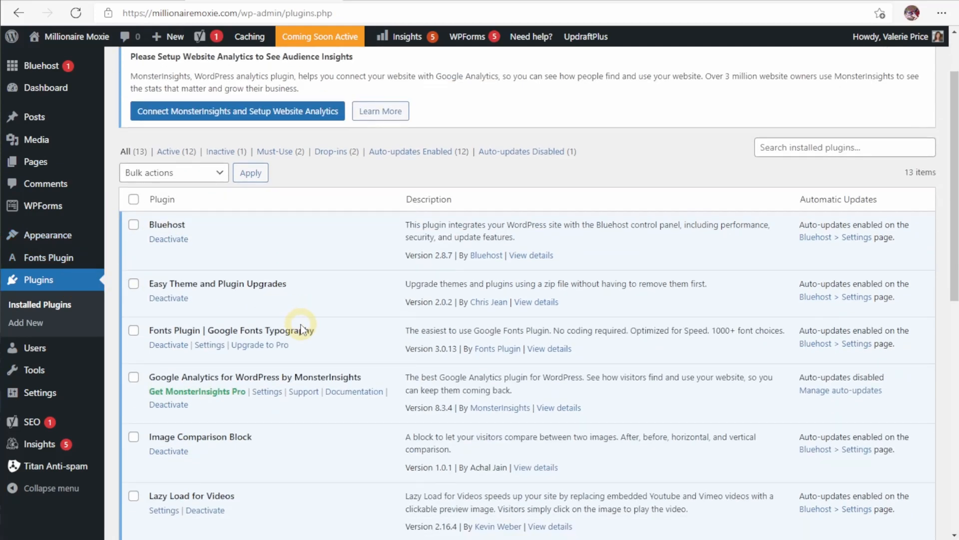
{"action": "scroll", "scroll_direction": "down", "scroll_amount": 3}
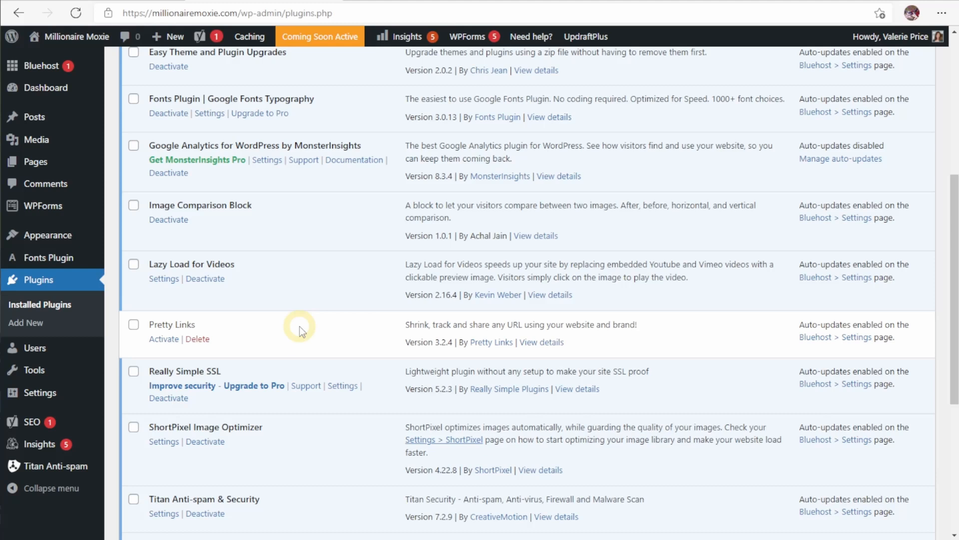
{"action": "left_click", "coordinate": [40, 346]}
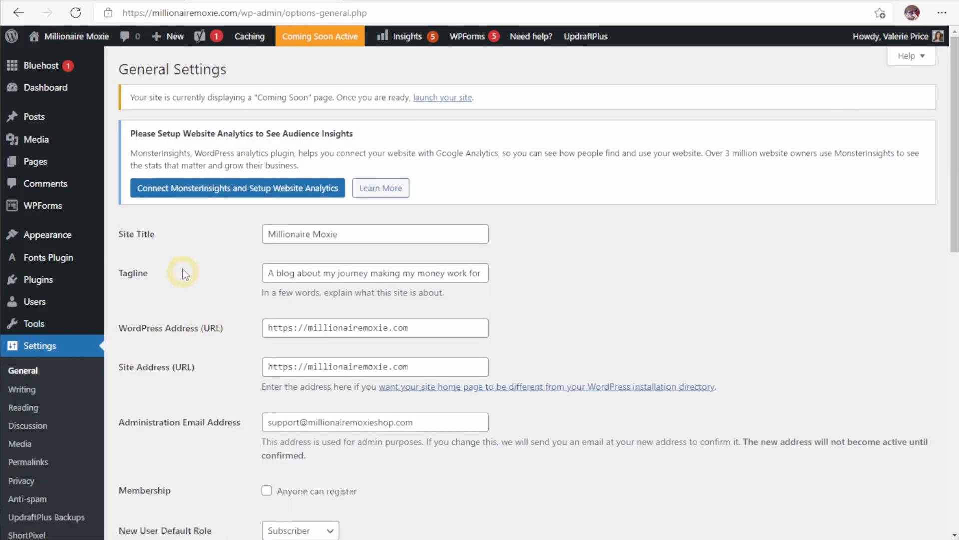
Step: Review the Reading and Discussion settings pages, then return to the dashboard
{"action": "scroll", "scroll_direction": "down", "scroll_amount": 3}
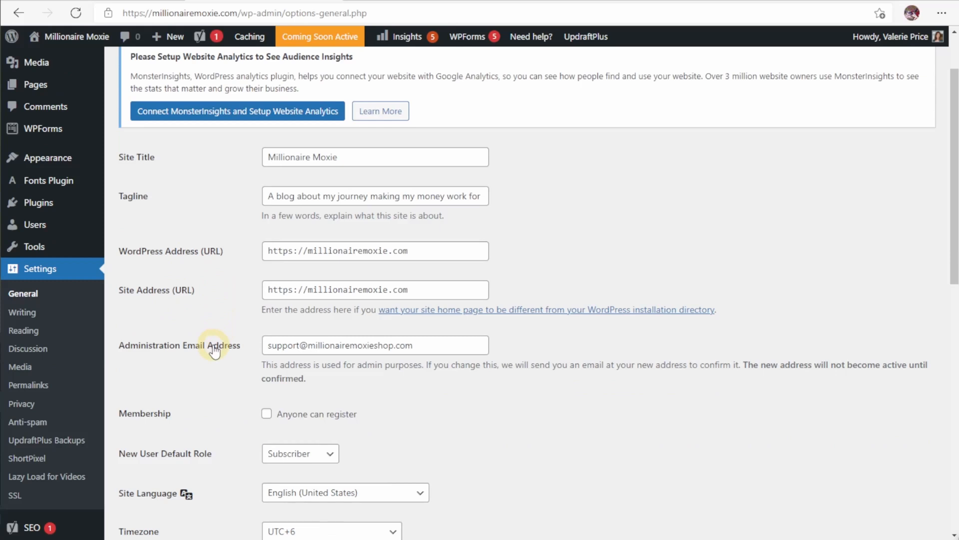
{"action": "left_click", "coordinate": [24, 408]}
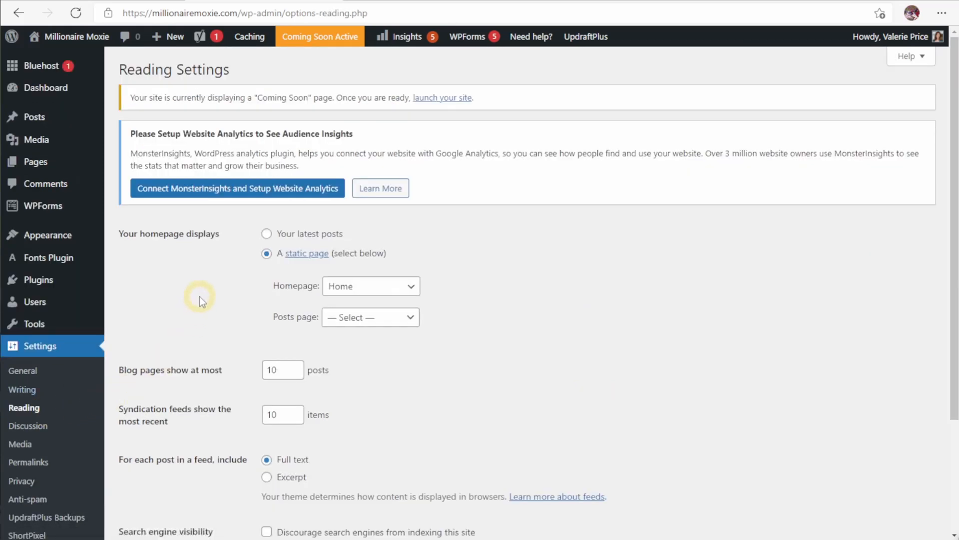
{"action": "mouse_move", "coordinate": [190, 298]}
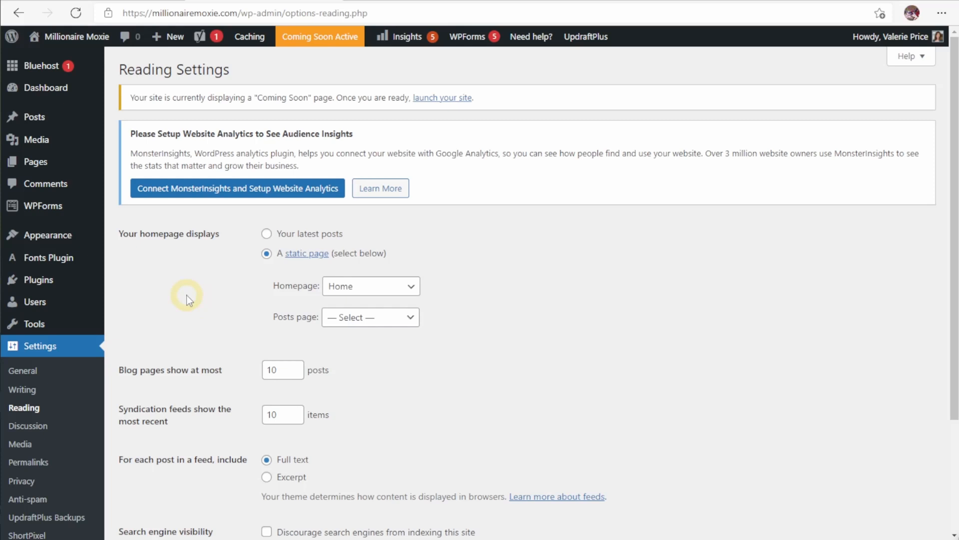
{"action": "left_click", "coordinate": [29, 426]}
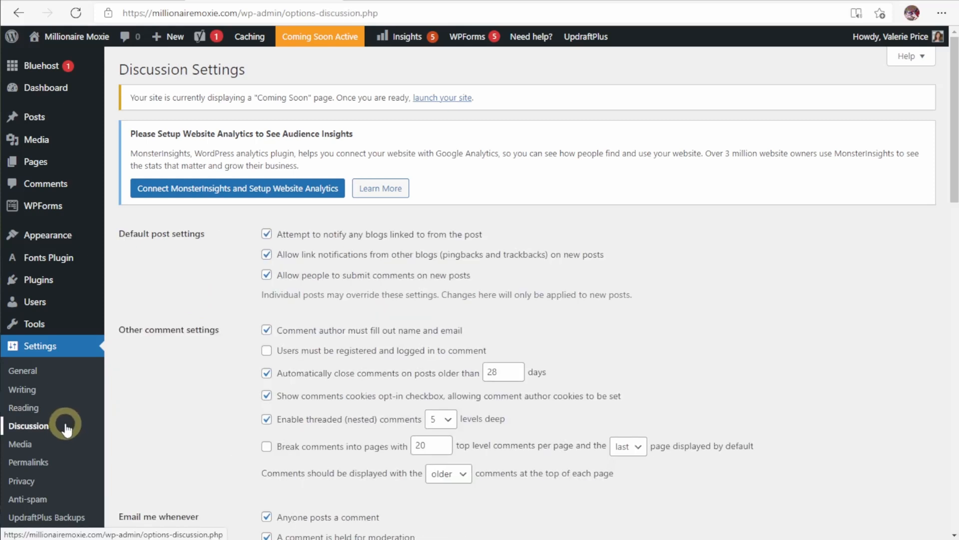
{"action": "left_click", "coordinate": [45, 88]}
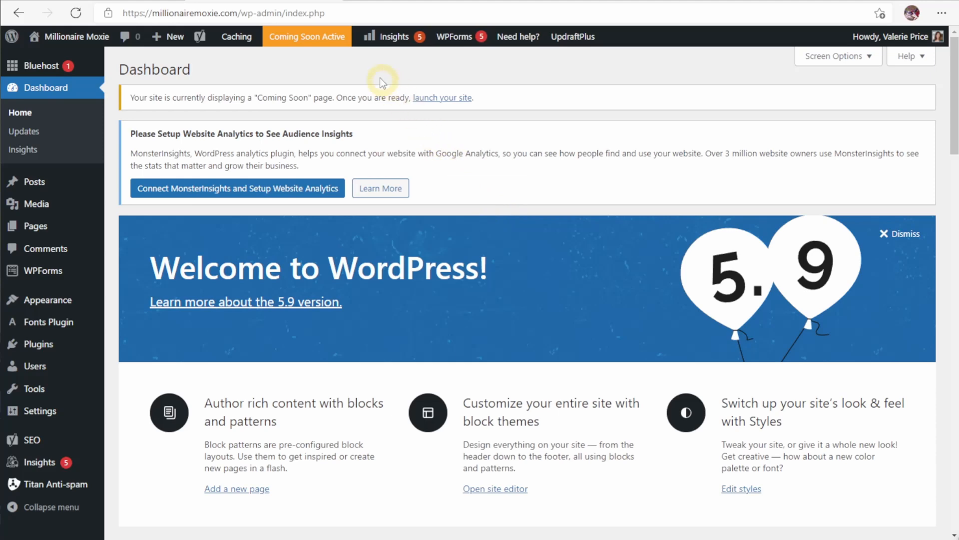
{"action": "mouse_move", "coordinate": [307, 36]}
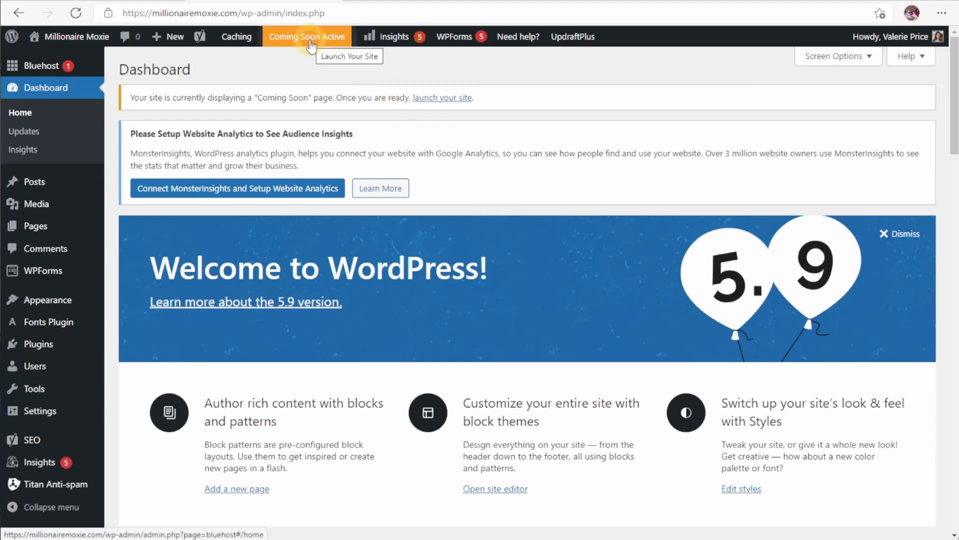
Step: Launch the Millionaire Moxie site from the Bluehost Coming Soon page so it is live
{"action": "left_click", "coordinate": [41, 66]}
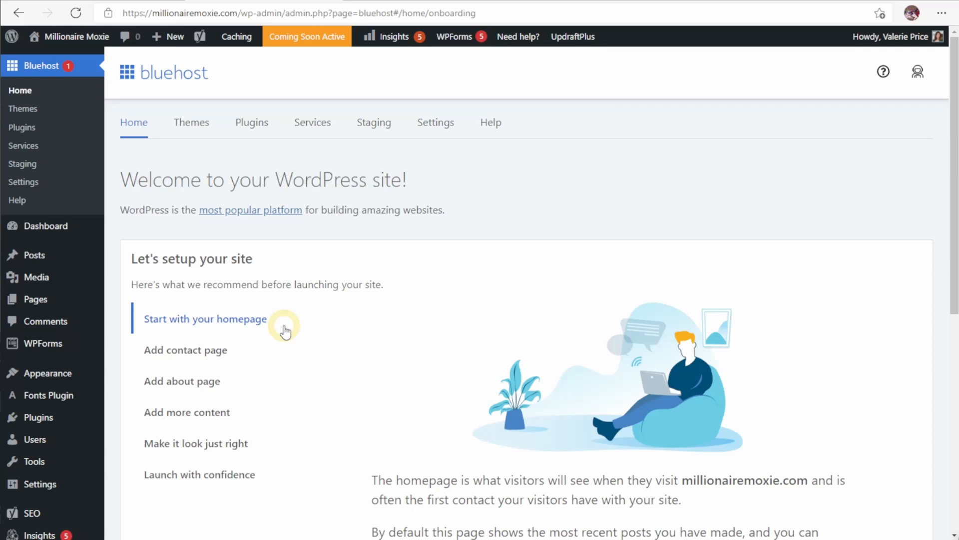
{"action": "mouse_move", "coordinate": [216, 480]}
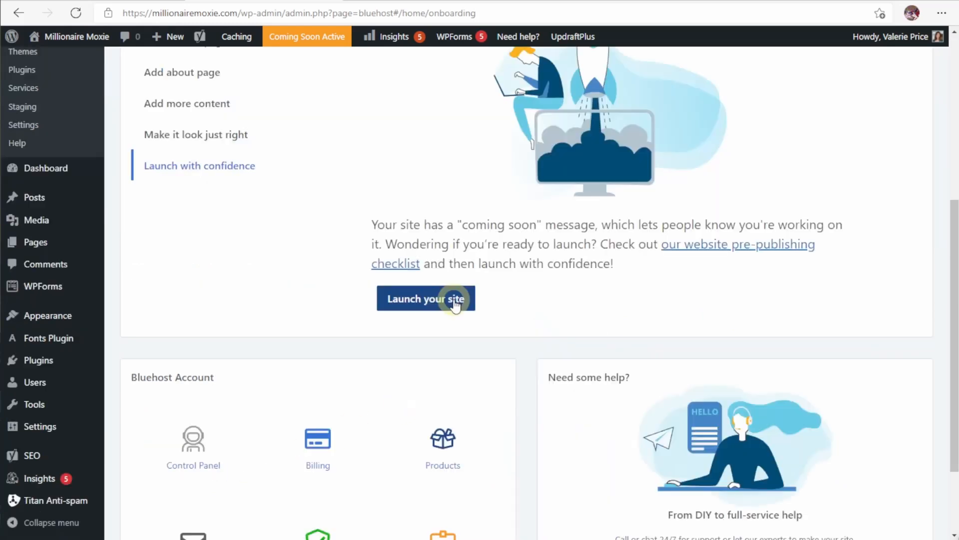
{"action": "left_click", "coordinate": [426, 298]}
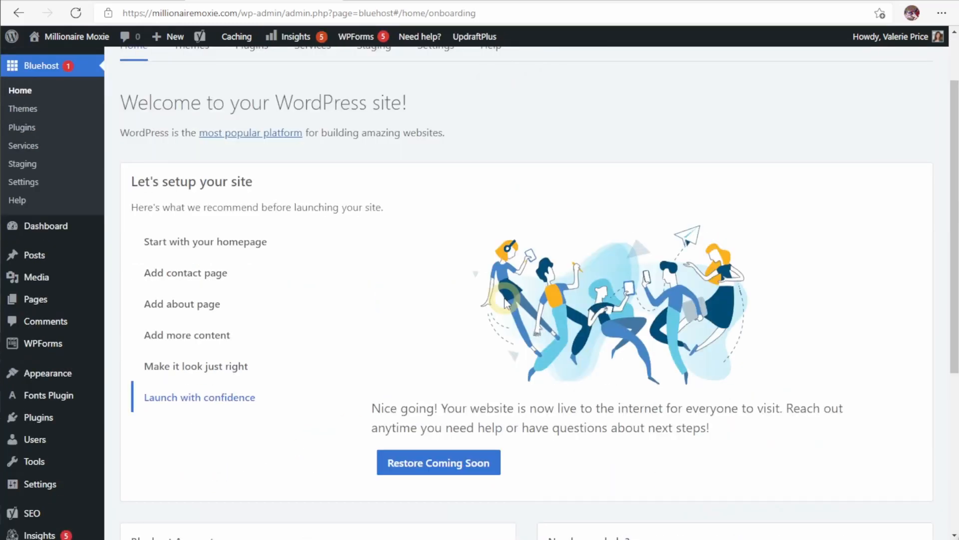